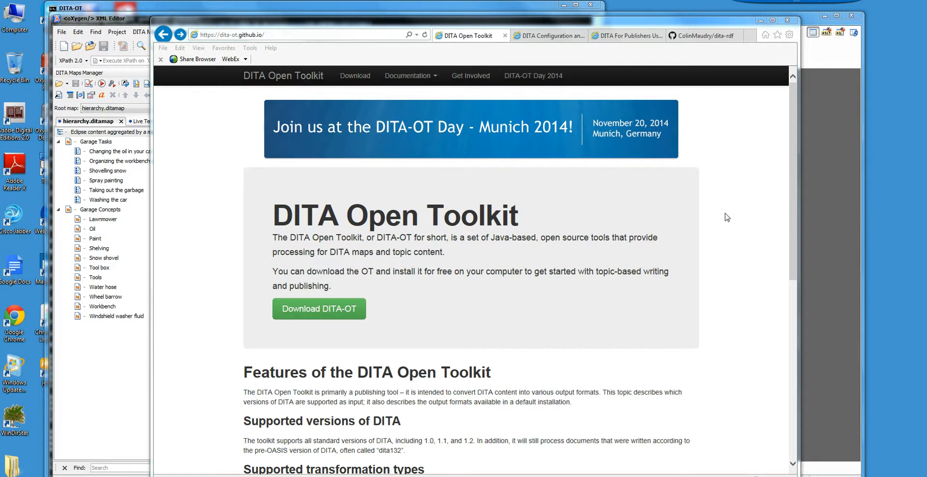
{"action": "mouse_move", "coordinate": [646, 281]}
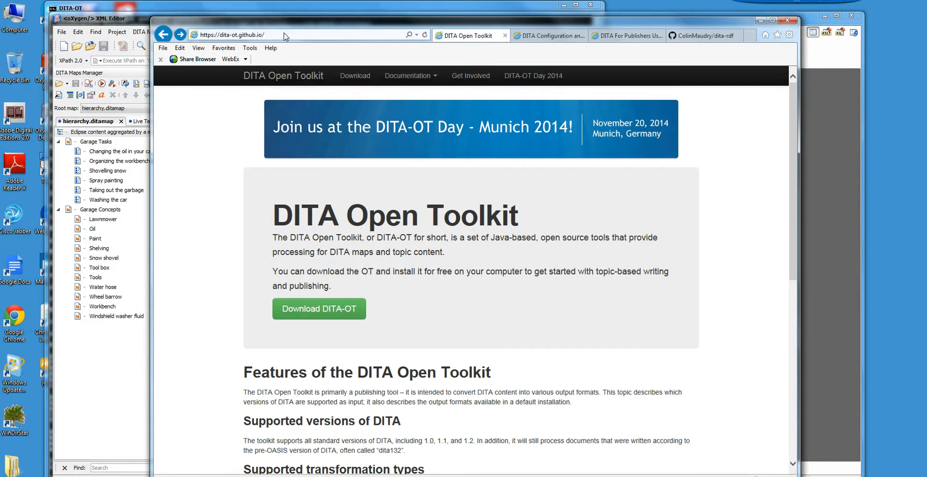
Open the DITA for Practitioners XML Press book page from the configuration tutorials page
{"action": "left_click", "coordinate": [266, 34]}
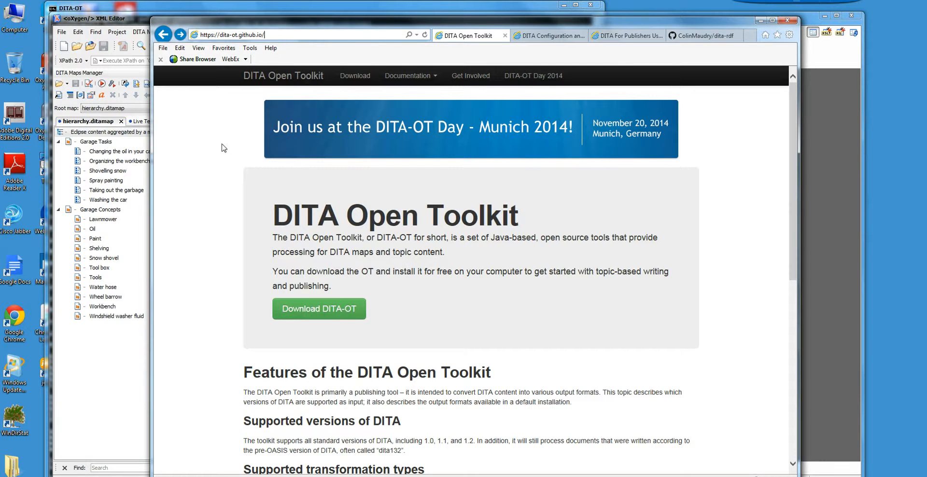
{"action": "mouse_move", "coordinate": [631, 218]}
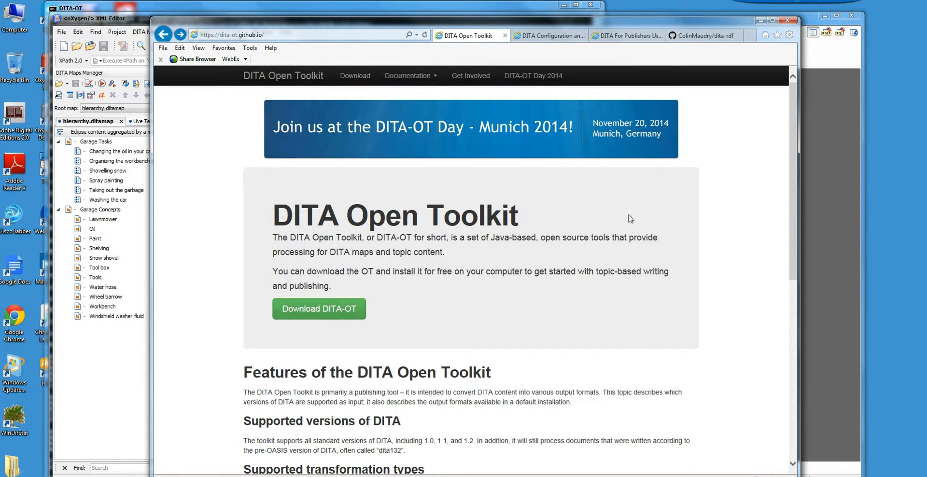
{"action": "mouse_move", "coordinate": [577, 69]}
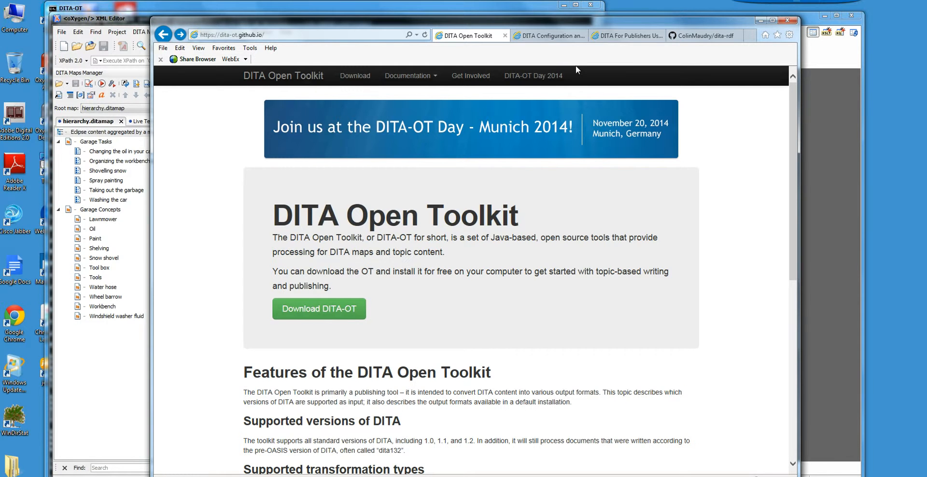
{"action": "left_click", "coordinate": [546, 36]}
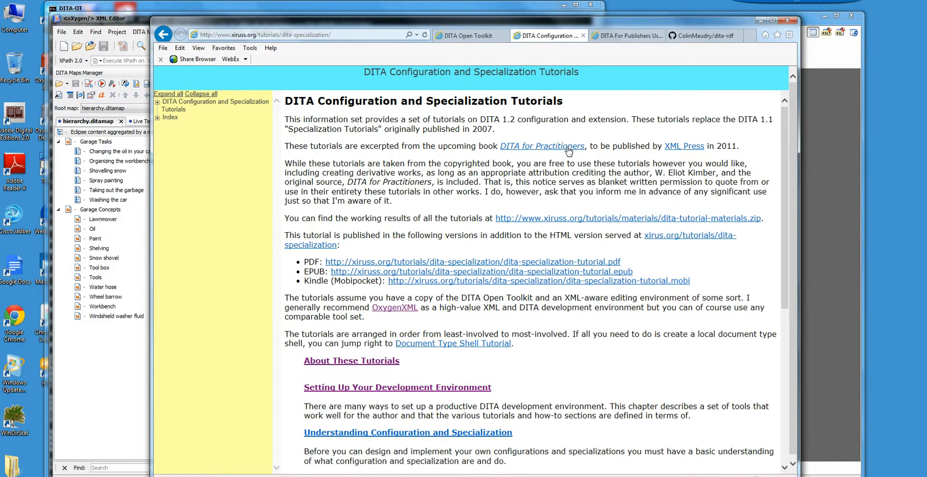
{"action": "left_click", "coordinate": [542, 146]}
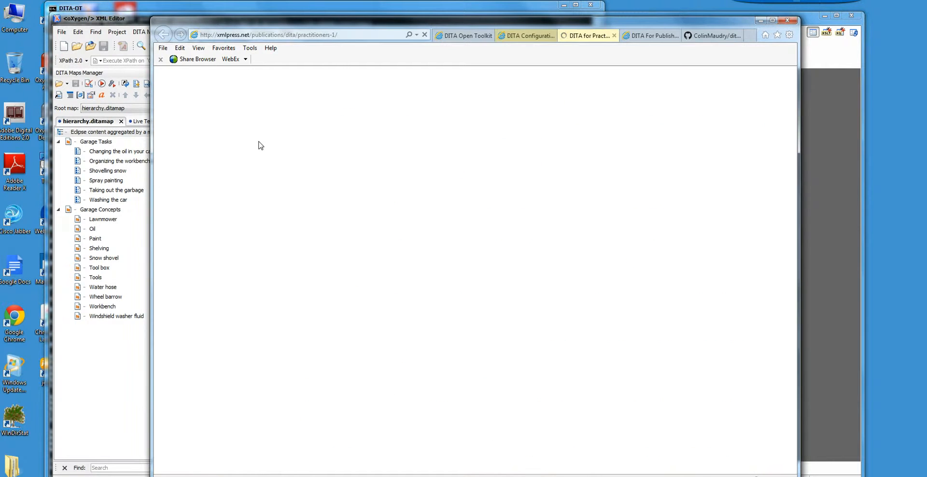
{"action": "mouse_move", "coordinate": [557, 56]}
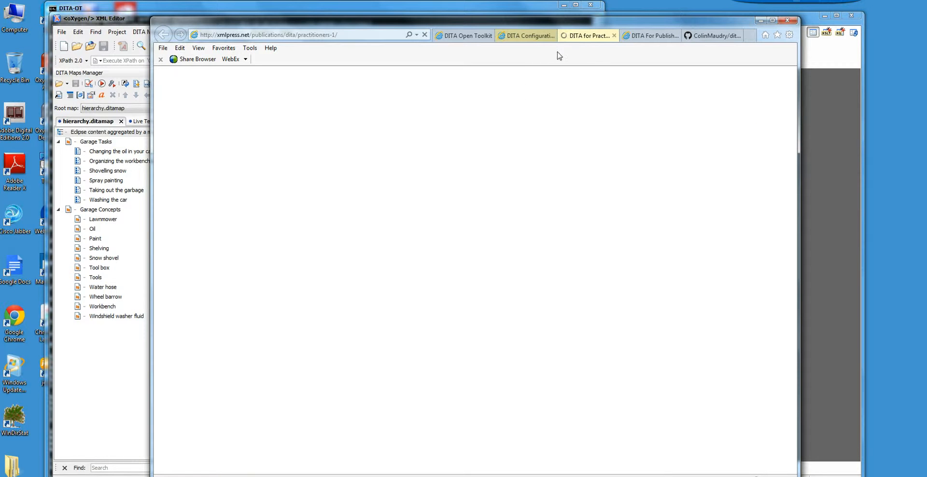
{"action": "mouse_move", "coordinate": [588, 36]}
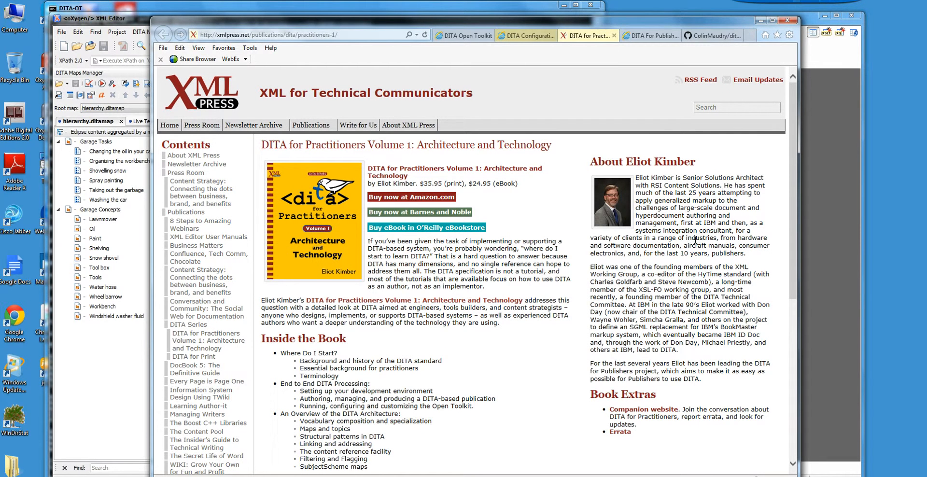
{"action": "mouse_move", "coordinate": [525, 36]}
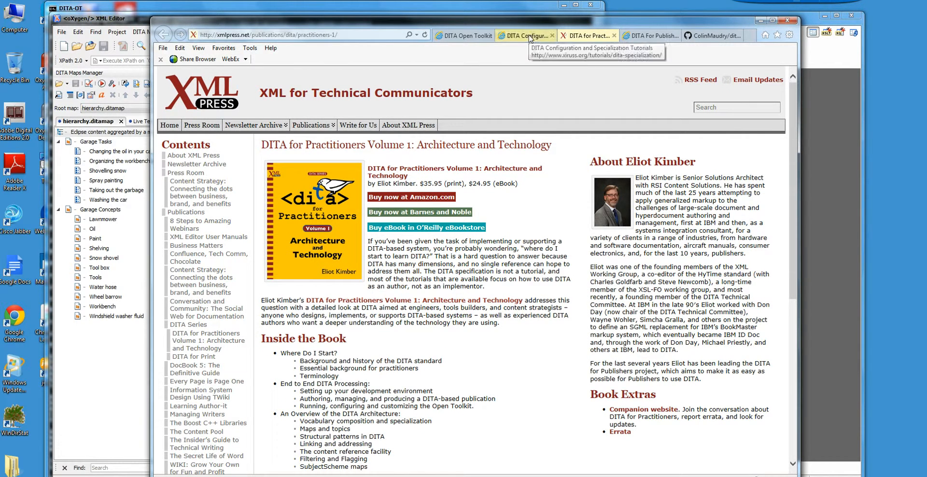
View the DITA for Publishers User Guide and Practitioners tabs, ending on the DITA Open Toolkit home page
{"action": "left_click", "coordinate": [649, 36]}
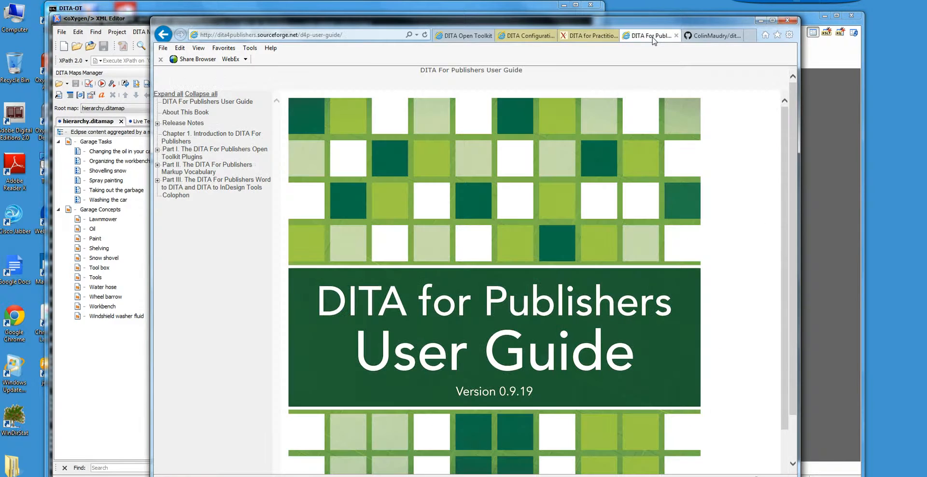
{"action": "mouse_move", "coordinate": [230, 305]}
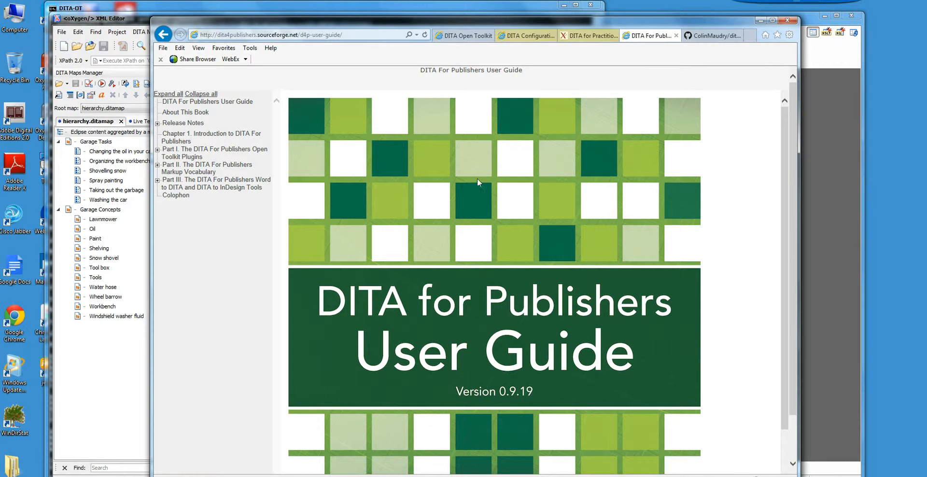
{"action": "mouse_move", "coordinate": [507, 172]}
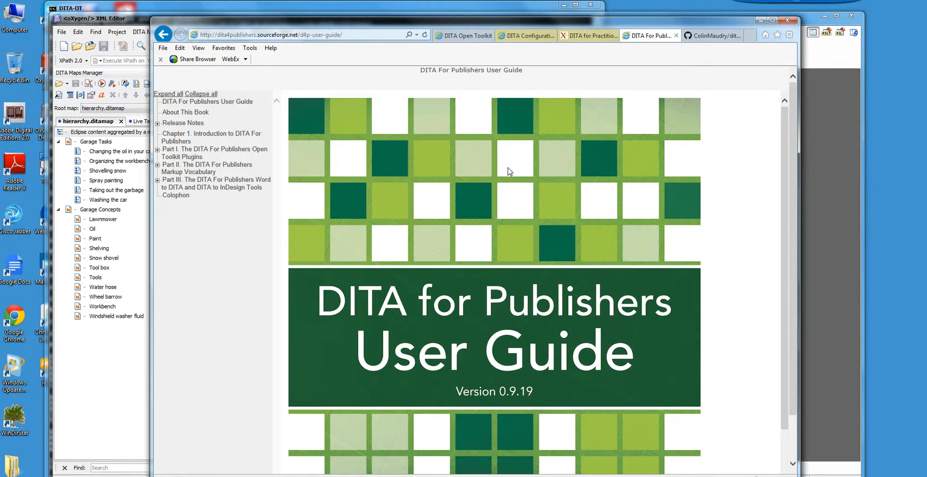
{"action": "mouse_move", "coordinate": [528, 172]}
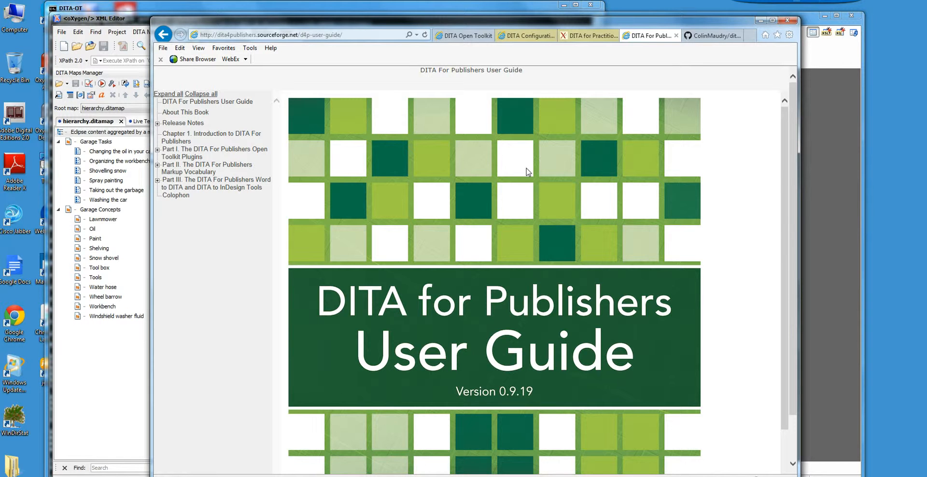
{"action": "mouse_move", "coordinate": [754, 164]}
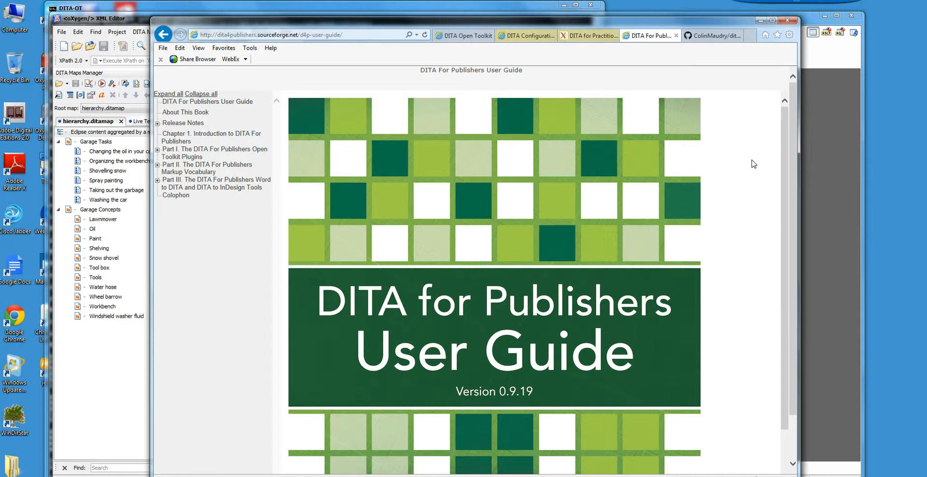
{"action": "mouse_move", "coordinate": [651, 68]}
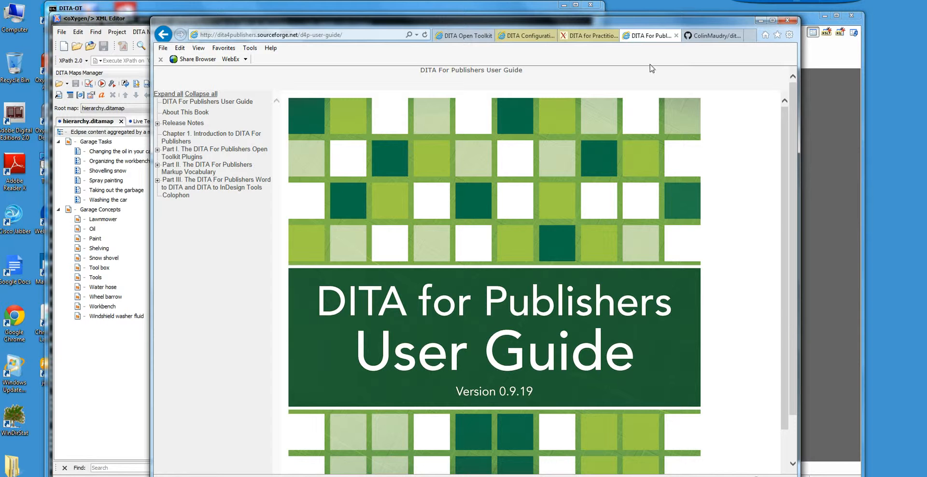
{"action": "left_click", "coordinate": [586, 36]}
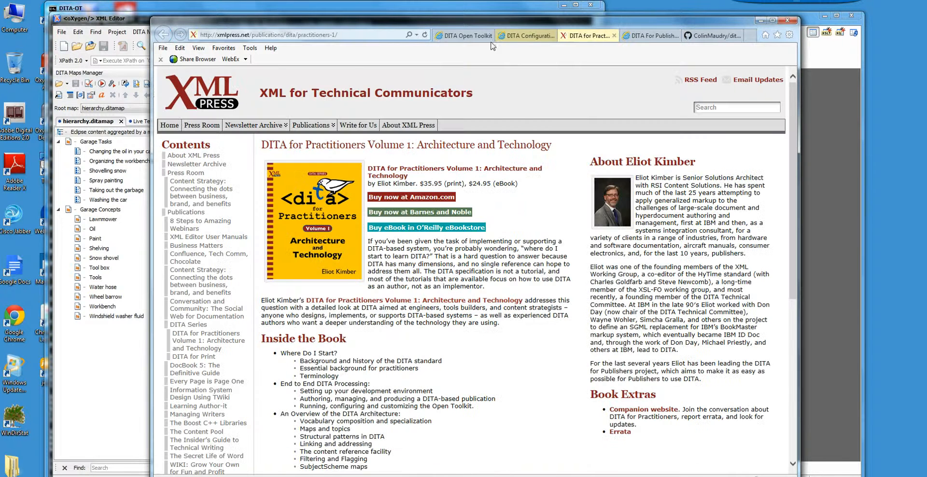
{"action": "left_click", "coordinate": [463, 36]}
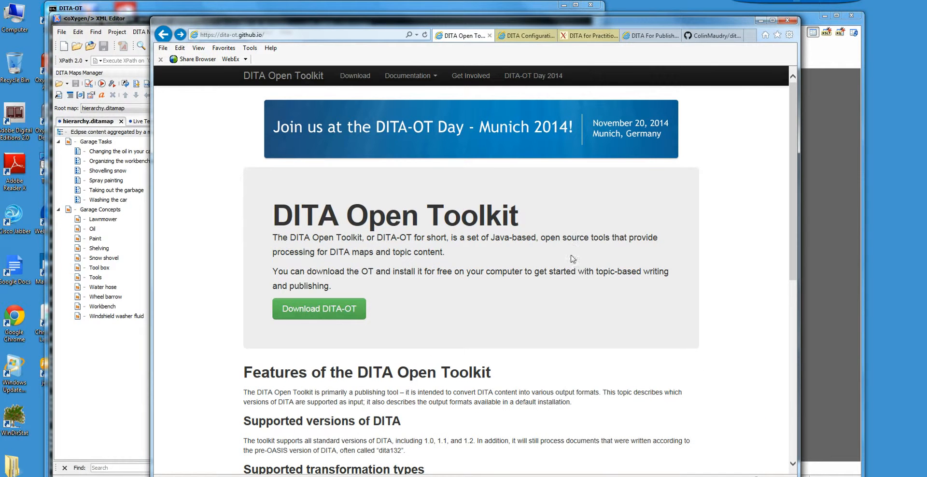
{"action": "mouse_move", "coordinate": [655, 225]}
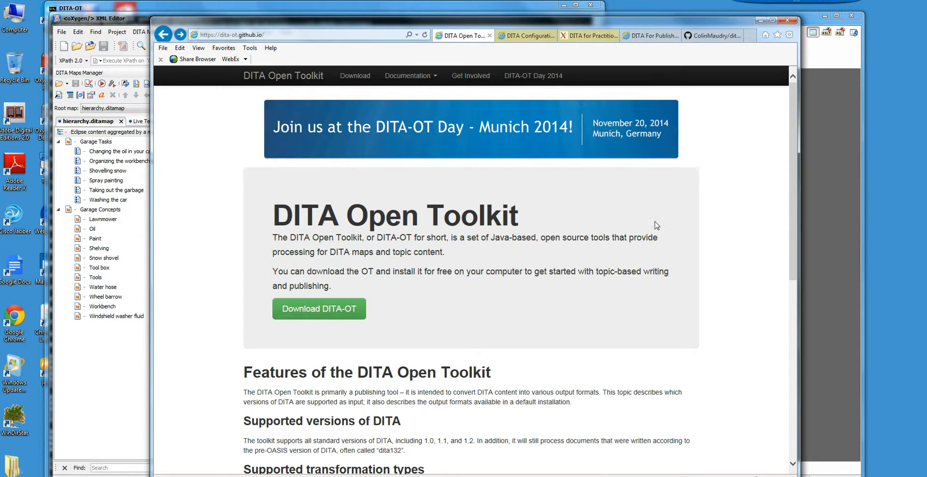
{"action": "mouse_move", "coordinate": [667, 329]}
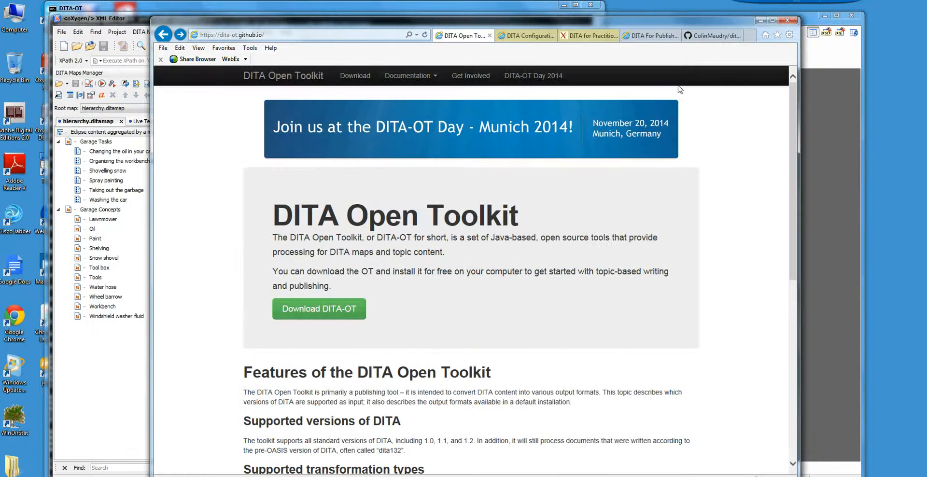
{"action": "mouse_move", "coordinate": [587, 80]}
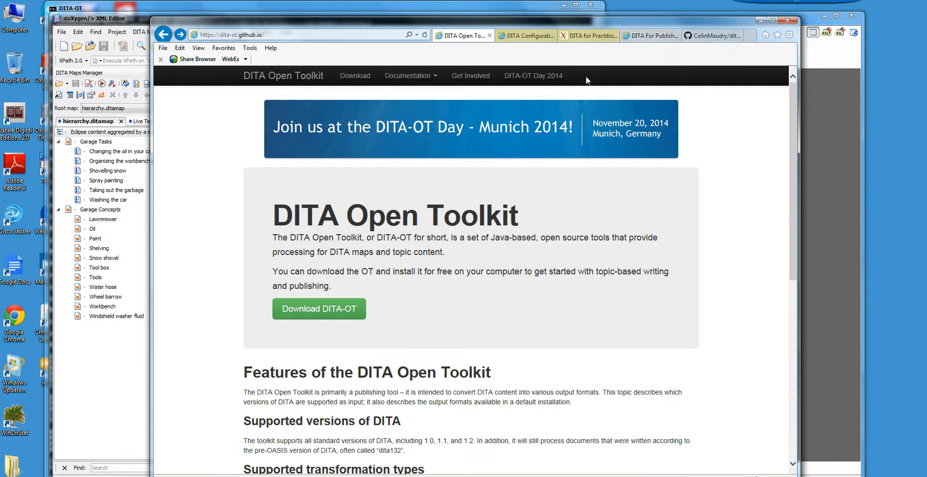
Scroll the DITA-OT home page down to the Supported transformation types list
{"action": "scroll", "scroll_direction": "down", "scroll_amount": 3}
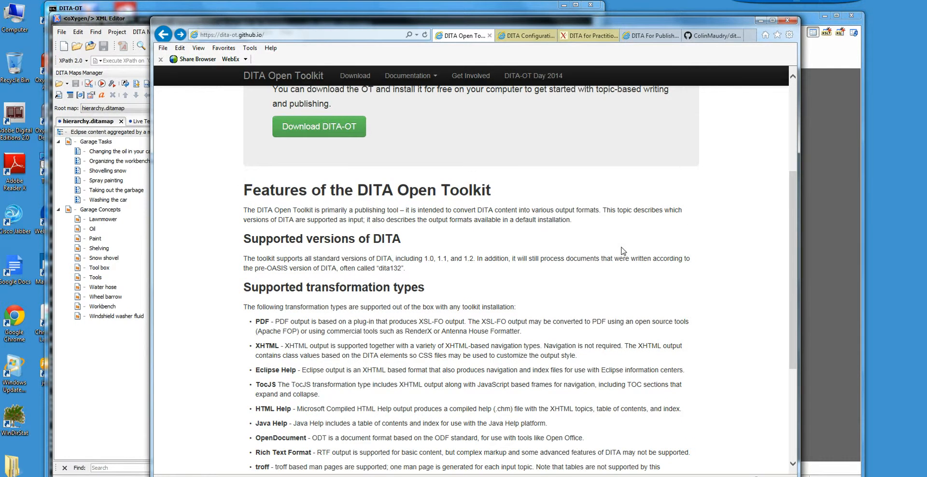
{"action": "scroll", "scroll_direction": "down", "scroll_amount": 3}
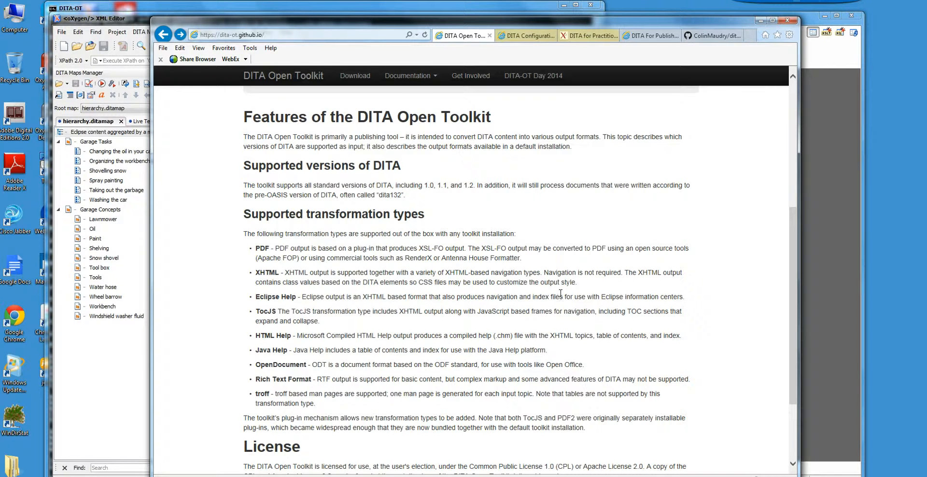
{"action": "mouse_move", "coordinate": [464, 247]}
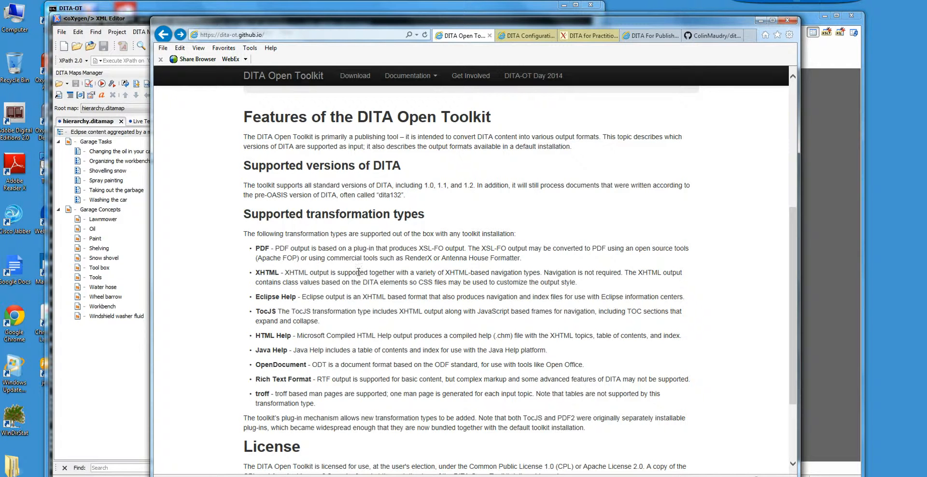
{"action": "mouse_move", "coordinate": [368, 267]}
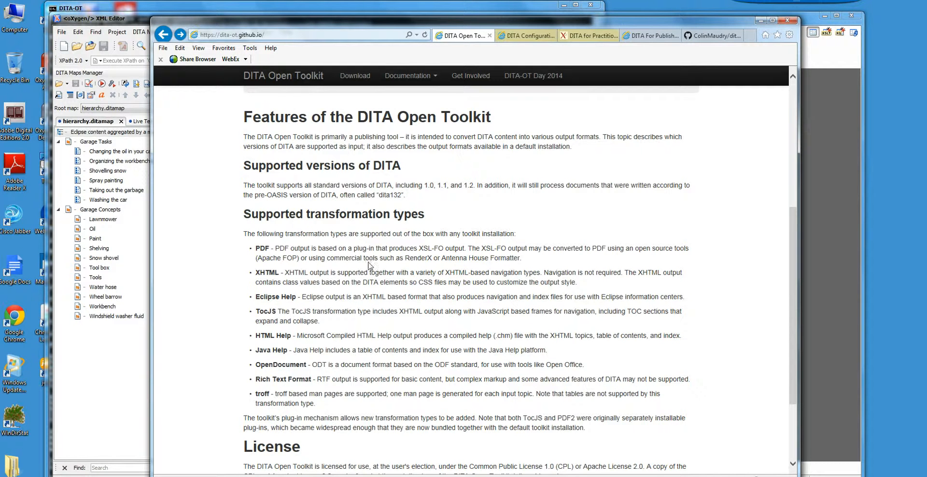
{"action": "mouse_move", "coordinate": [335, 377]}
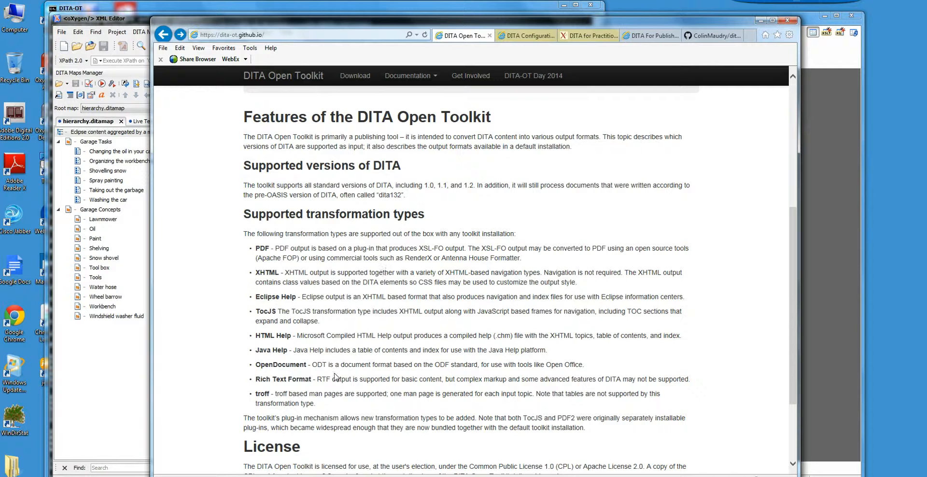
{"action": "mouse_move", "coordinate": [404, 377]}
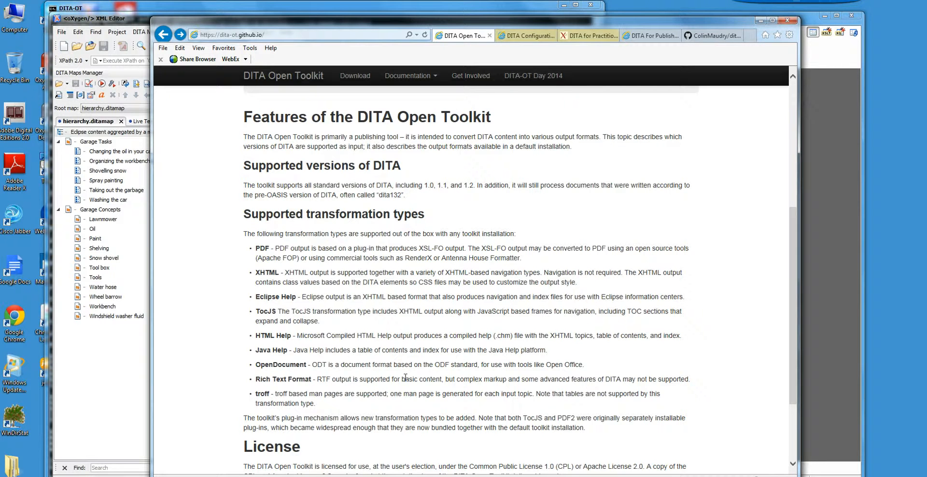
{"action": "mouse_move", "coordinate": [496, 333]}
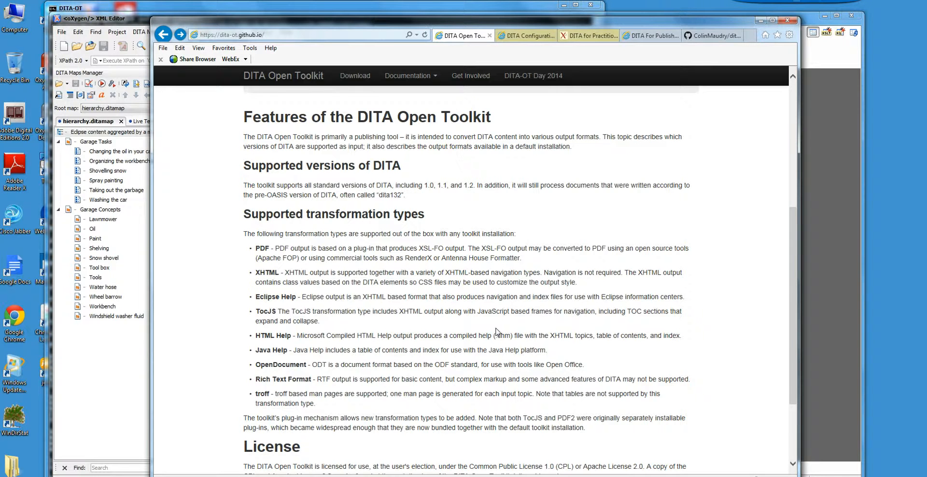
{"action": "mouse_move", "coordinate": [591, 92]}
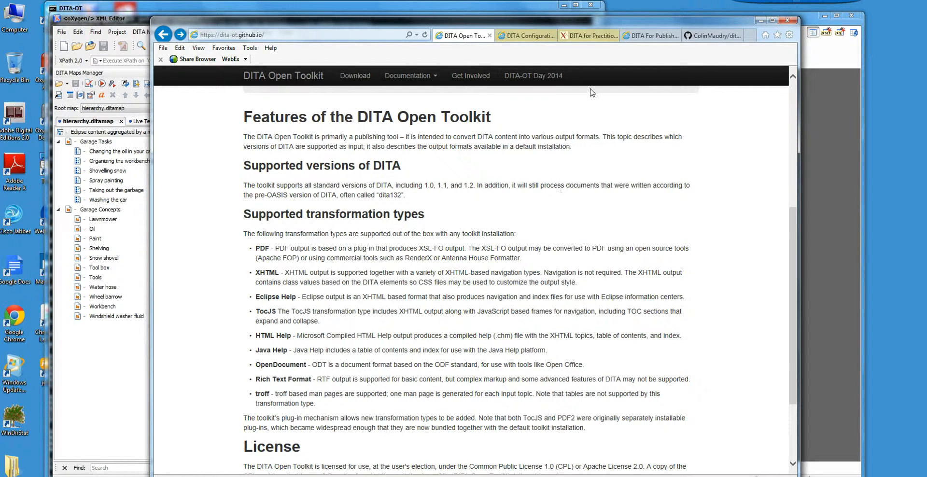
{"action": "left_click", "coordinate": [712, 36]}
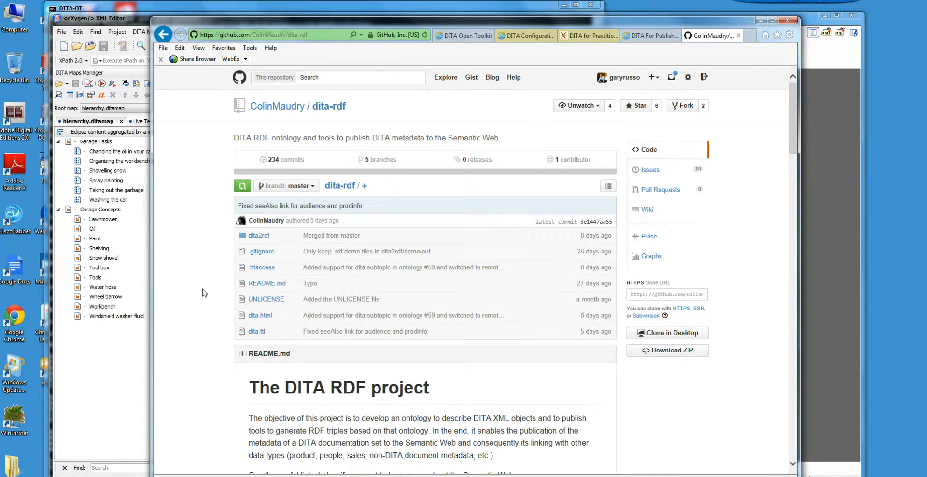
{"action": "scroll", "scroll_direction": "down", "scroll_amount": 3}
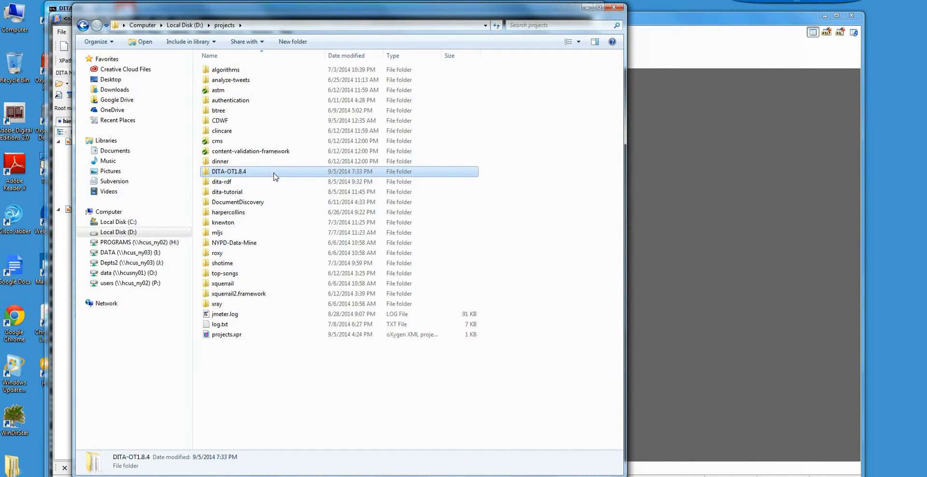
Browse into the DITA-OT1.8.4 lib folder and pick out dost.jar
{"action": "double_click", "coordinate": [229, 171]}
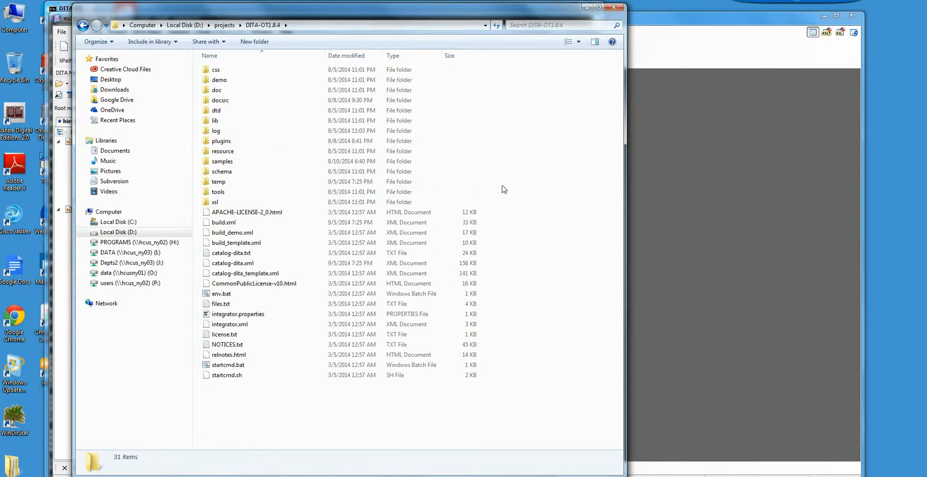
{"action": "left_click", "coordinate": [220, 303]}
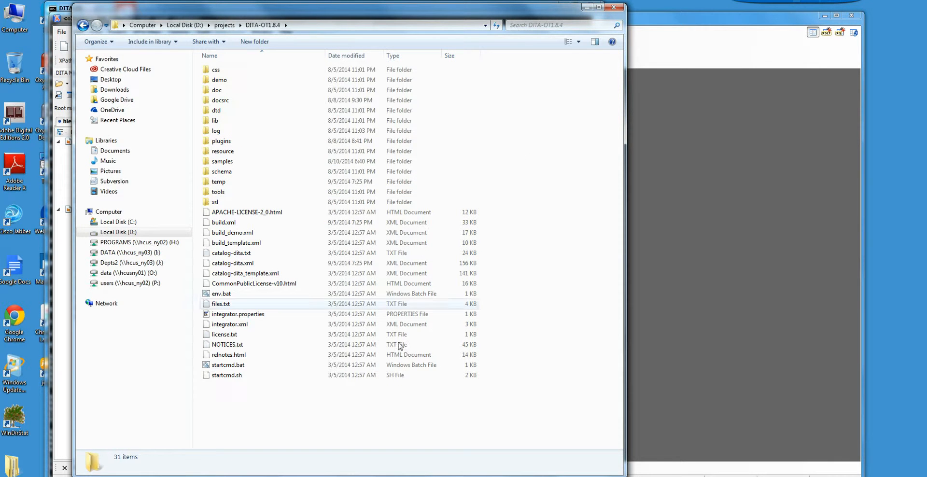
{"action": "mouse_move", "coordinate": [270, 121]}
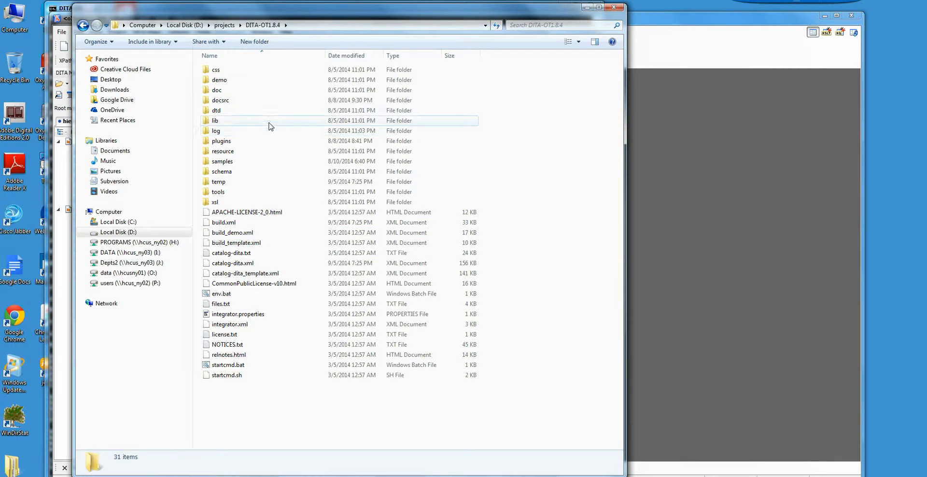
{"action": "mouse_move", "coordinate": [259, 128]}
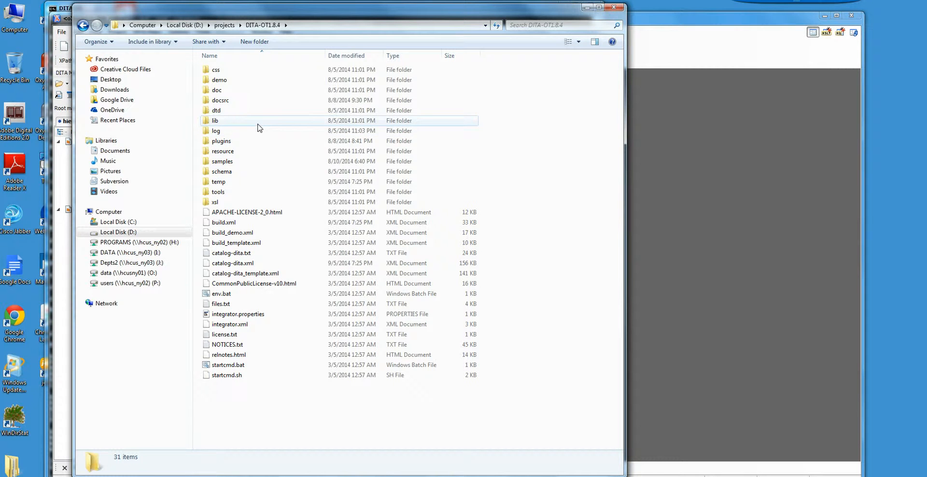
{"action": "double_click", "coordinate": [215, 121]}
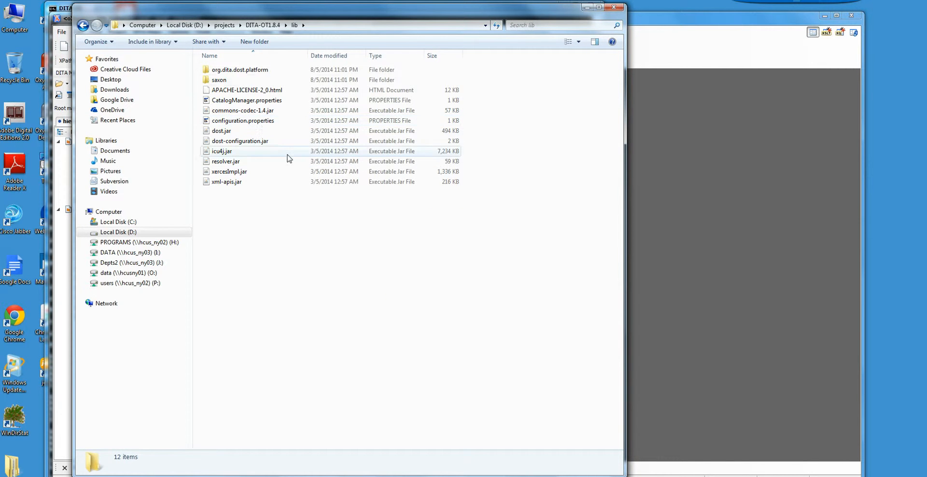
{"action": "mouse_move", "coordinate": [223, 130]}
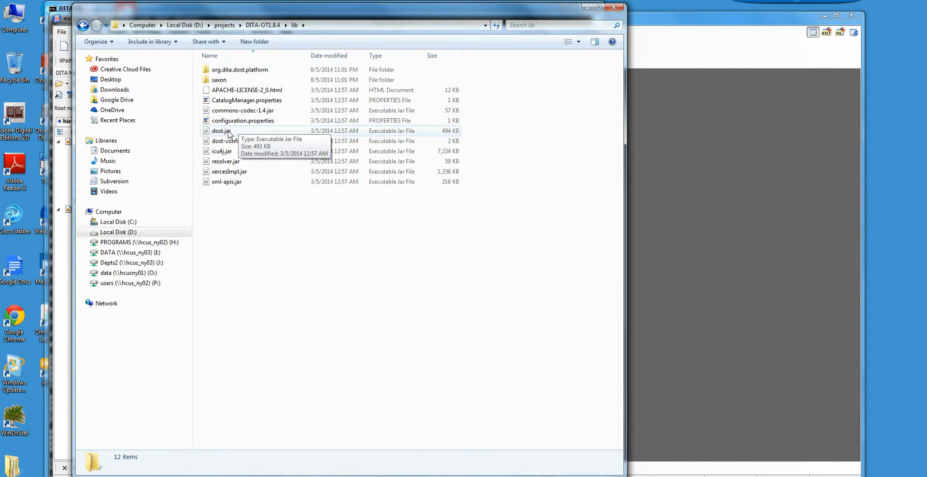
{"action": "left_click", "coordinate": [221, 131]}
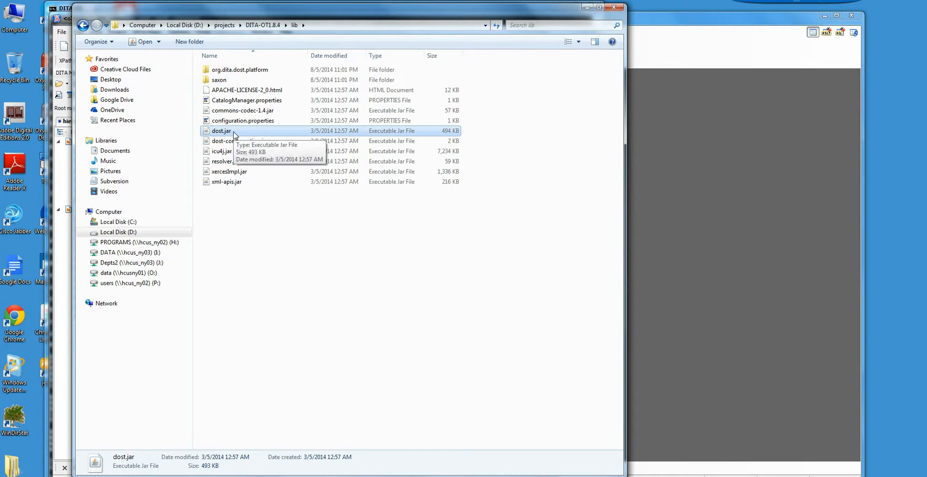
{"action": "mouse_move", "coordinate": [251, 134]}
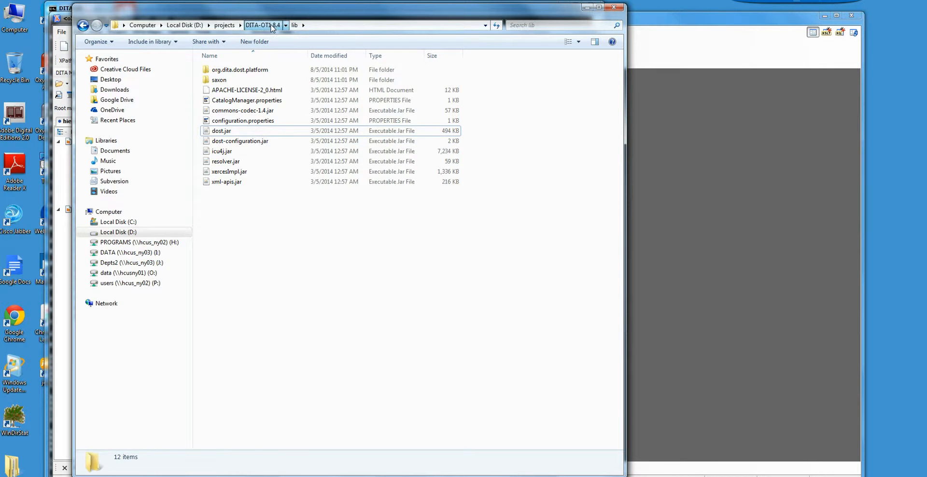
Return to the DITA-OT1.8.4 root folder and pick out build_demo.xml
{"action": "left_click", "coordinate": [262, 25]}
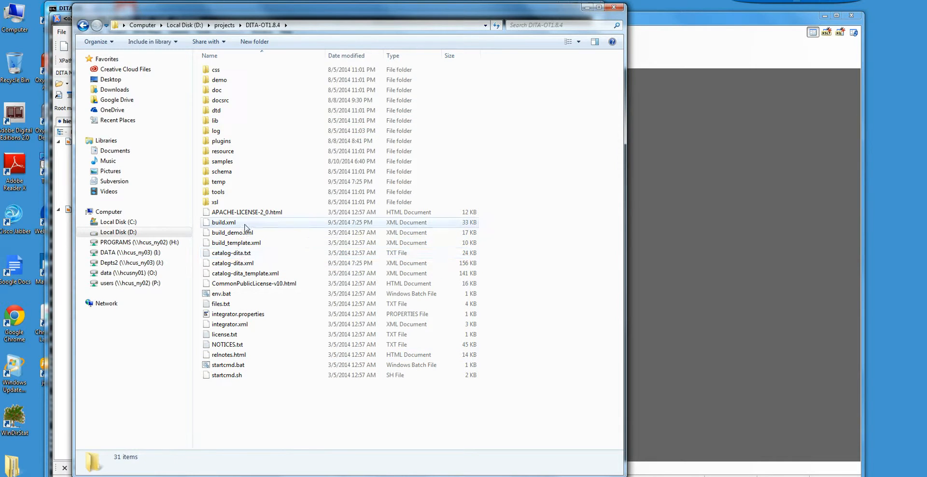
{"action": "left_click", "coordinate": [232, 232]}
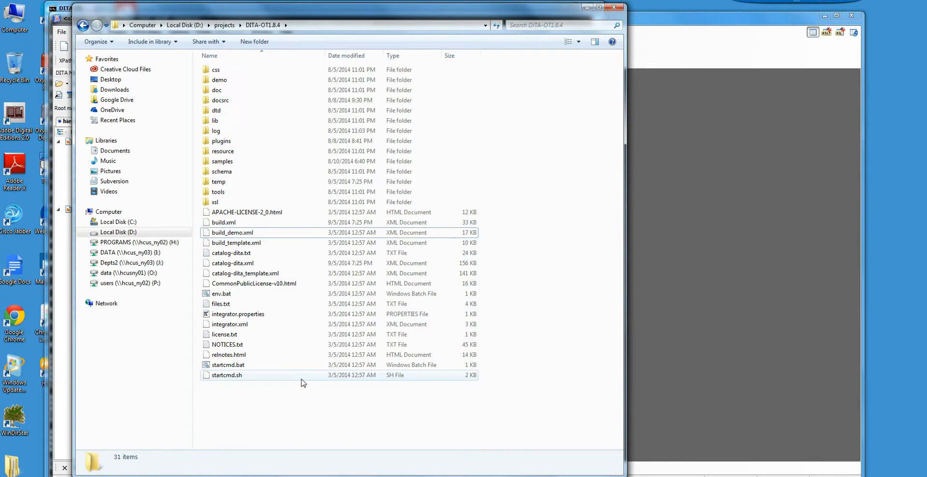
{"action": "left_click", "coordinate": [548, 254]}
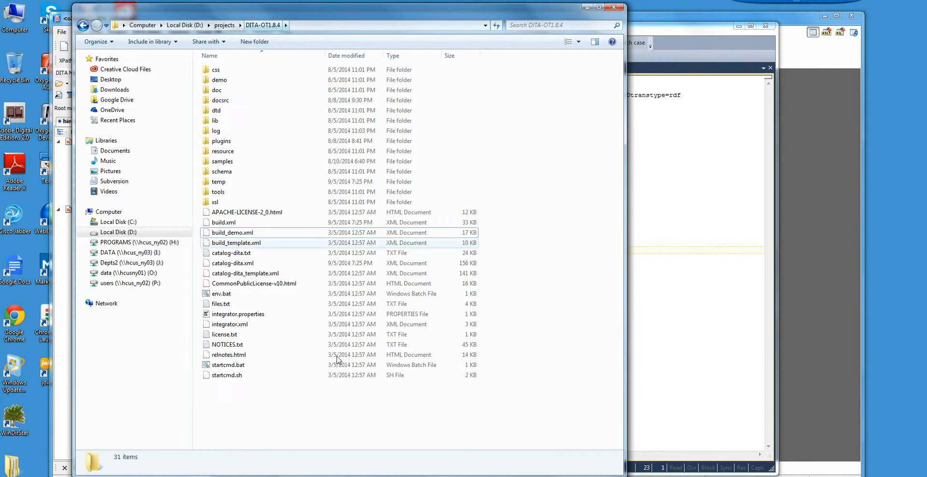
Run startcmd.bat to get a DITA-OT command window at D:\projects\DITA-OT1.8.4
{"action": "left_click", "coordinate": [228, 365]}
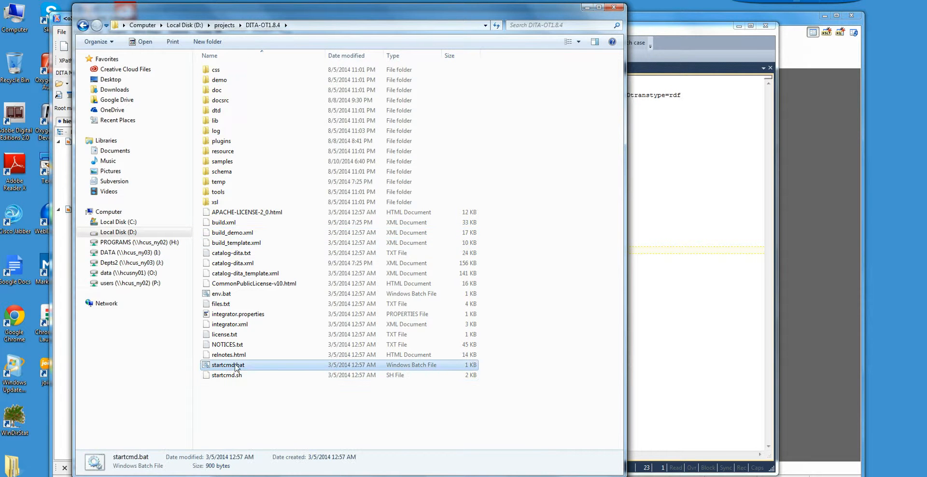
{"action": "mouse_move", "coordinate": [269, 369]}
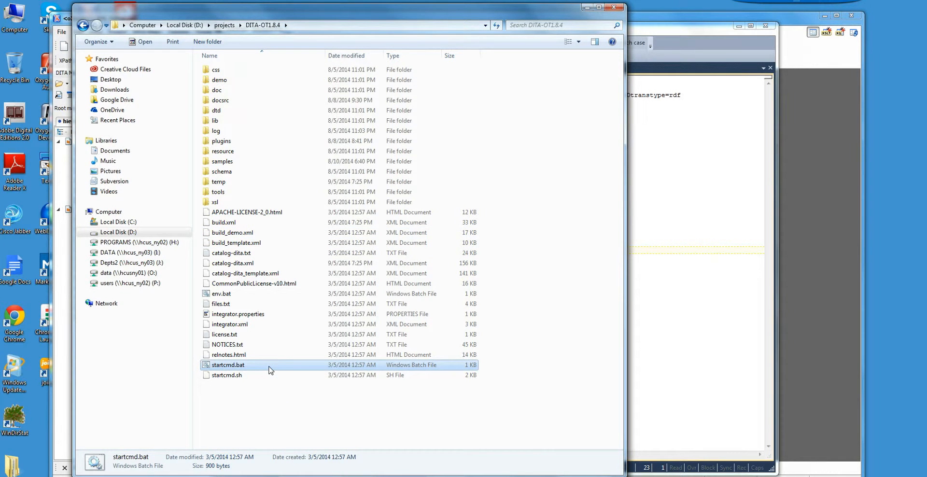
{"action": "double_click", "coordinate": [228, 365]}
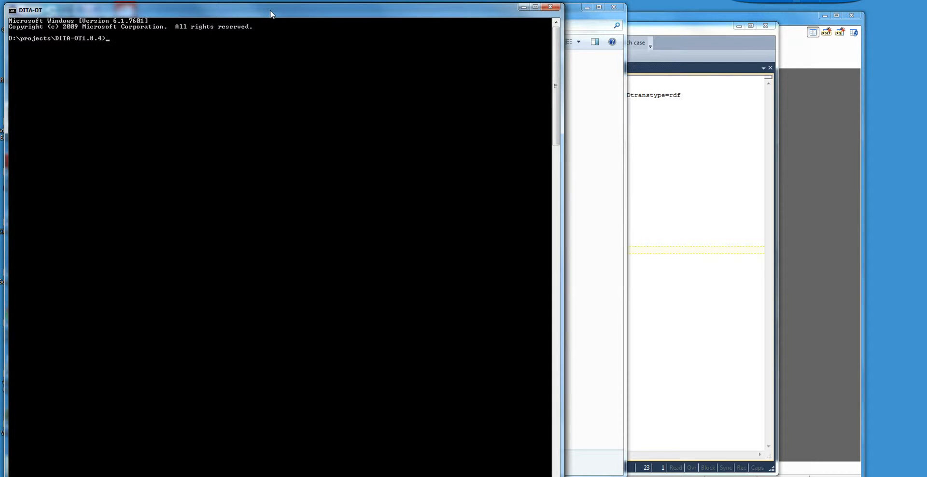
{"action": "mouse_move", "coordinate": [573, 23]}
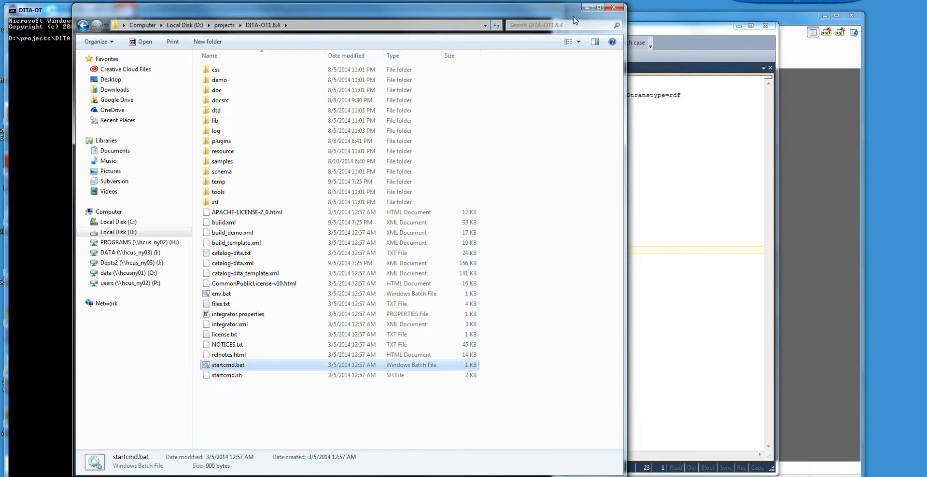
{"action": "mouse_move", "coordinate": [257, 233]}
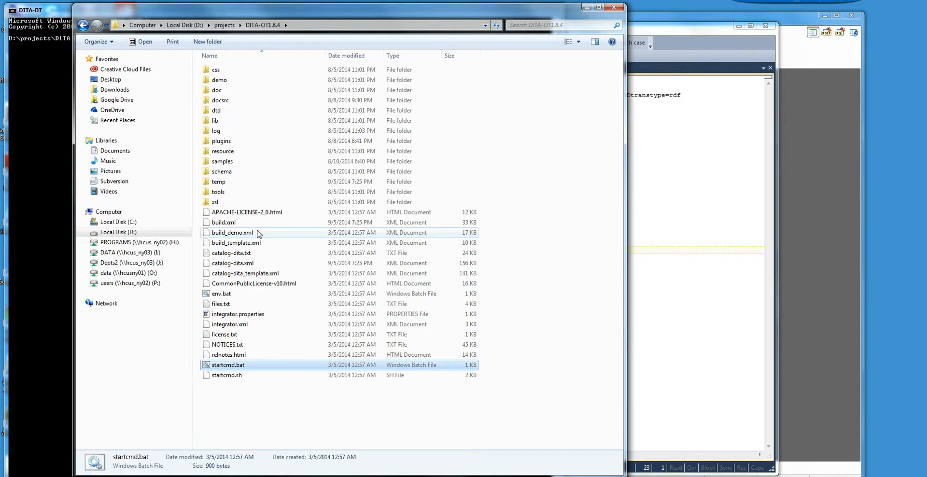
Preview samples\tasks\changingtheoil.xml in TextPad and close it again
{"action": "left_click", "coordinate": [231, 233]}
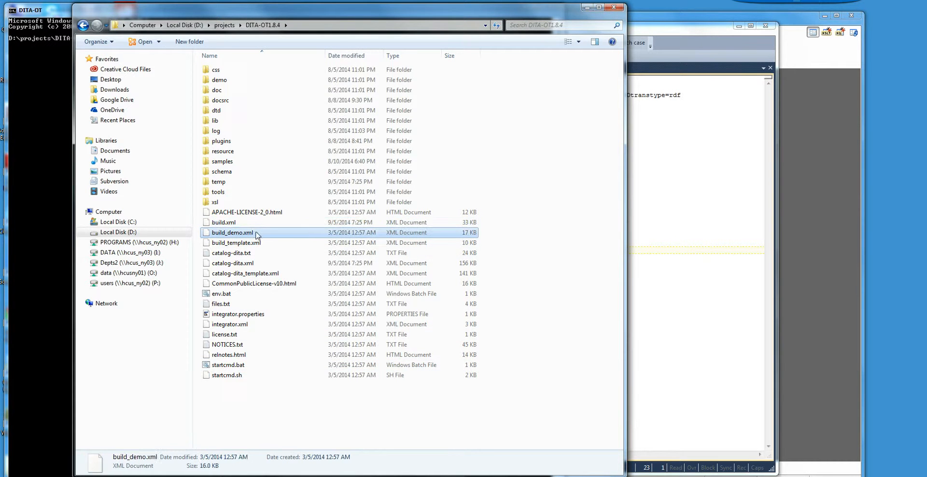
{"action": "mouse_move", "coordinate": [264, 161]}
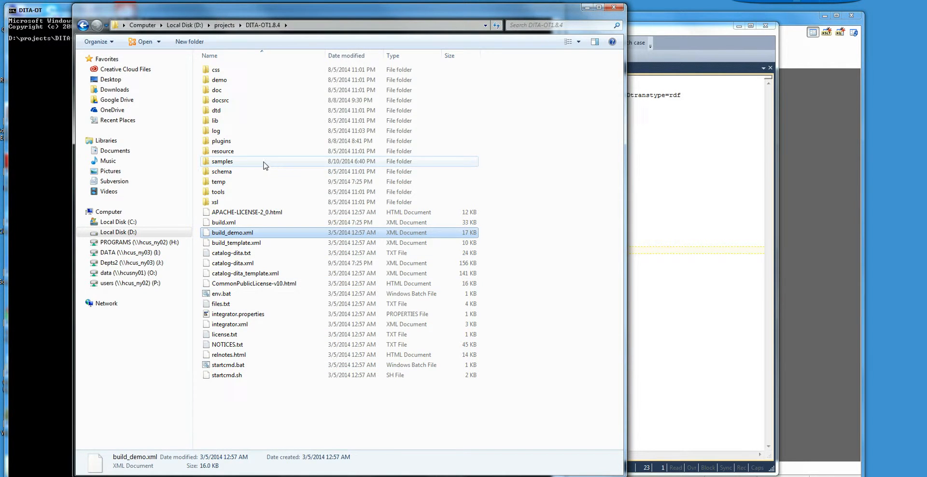
{"action": "double_click", "coordinate": [222, 161]}
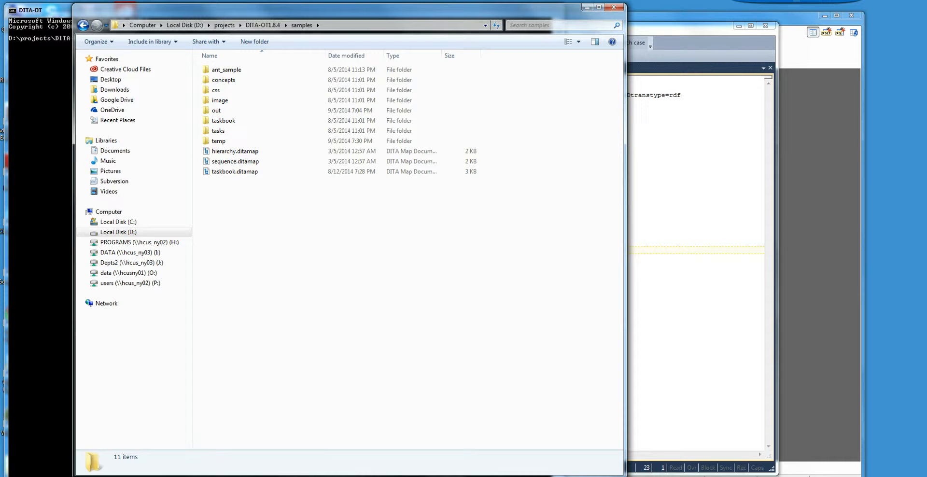
{"action": "left_click", "coordinate": [235, 151]}
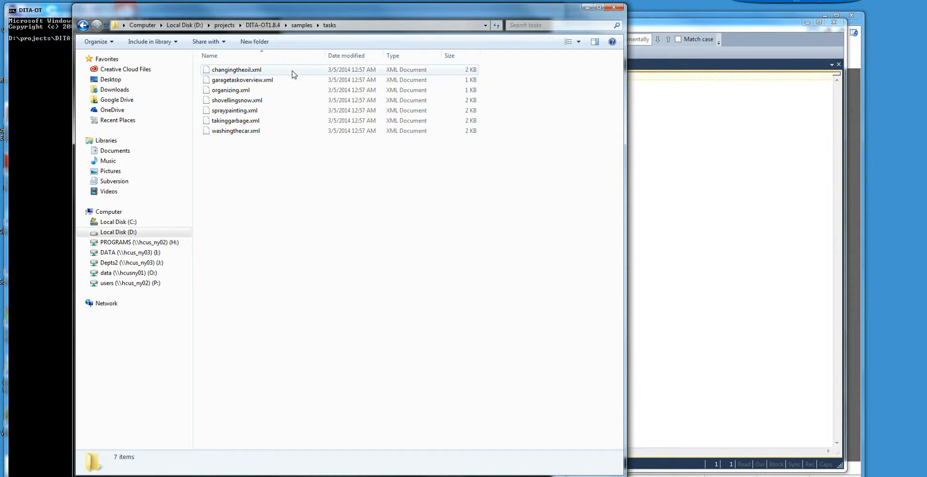
{"action": "right_click", "coordinate": [236, 70]}
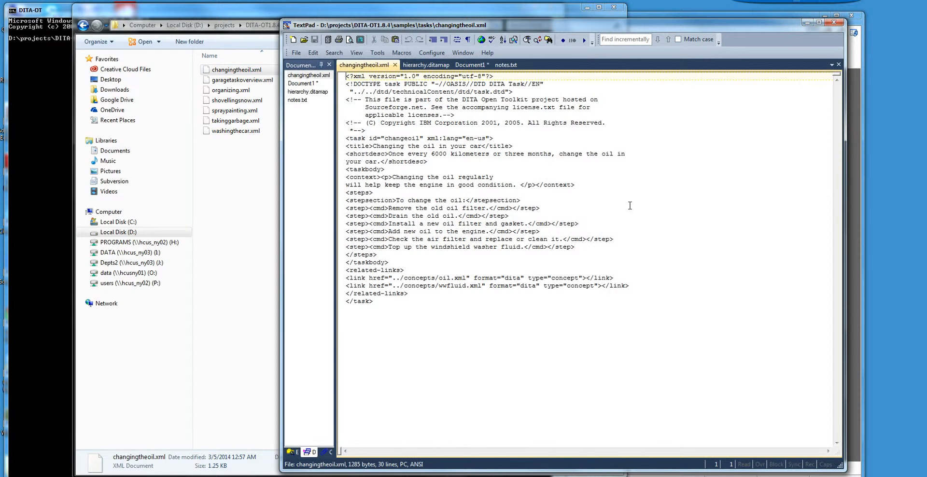
{"action": "mouse_move", "coordinate": [394, 65]}
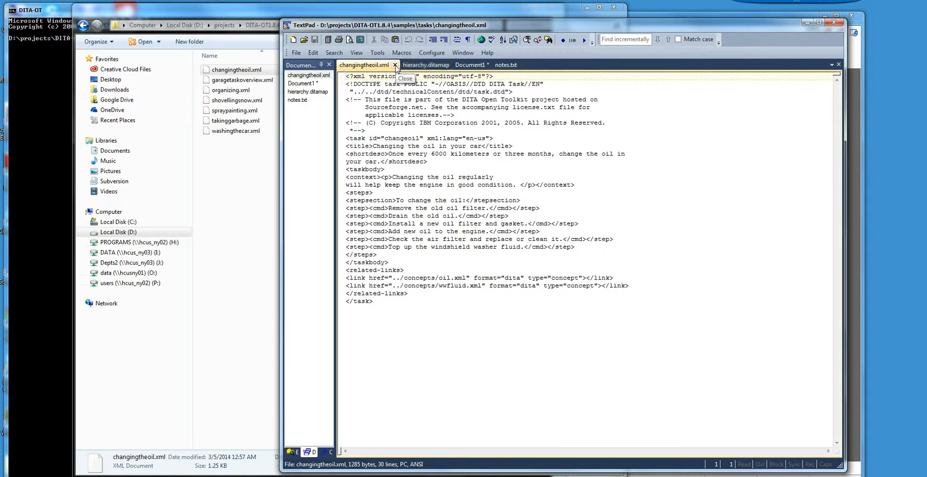
{"action": "left_click", "coordinate": [394, 65]}
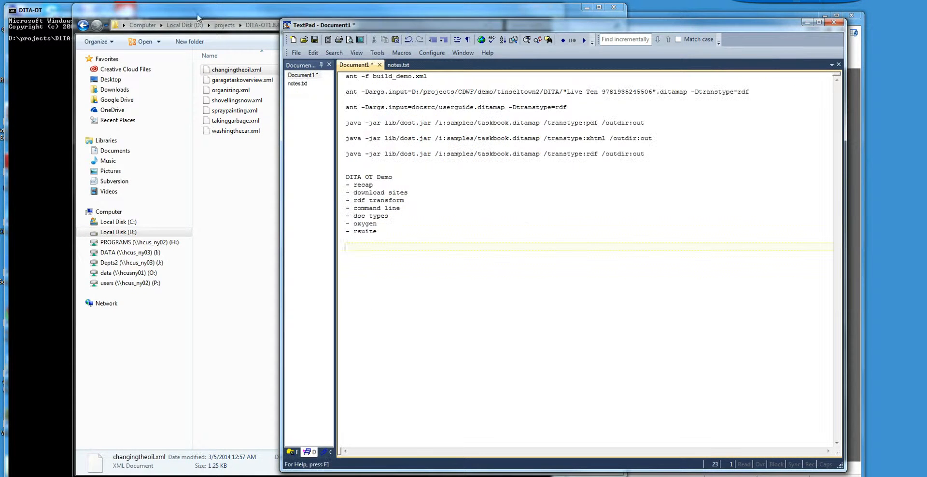
Run ant -f build_demo.xml for pdf output into the default out directory until BUILD SUCCESSFUL
{"action": "left_click", "coordinate": [30, 9]}
{"action": "type", "text": "ant -f build_demo.xml"}
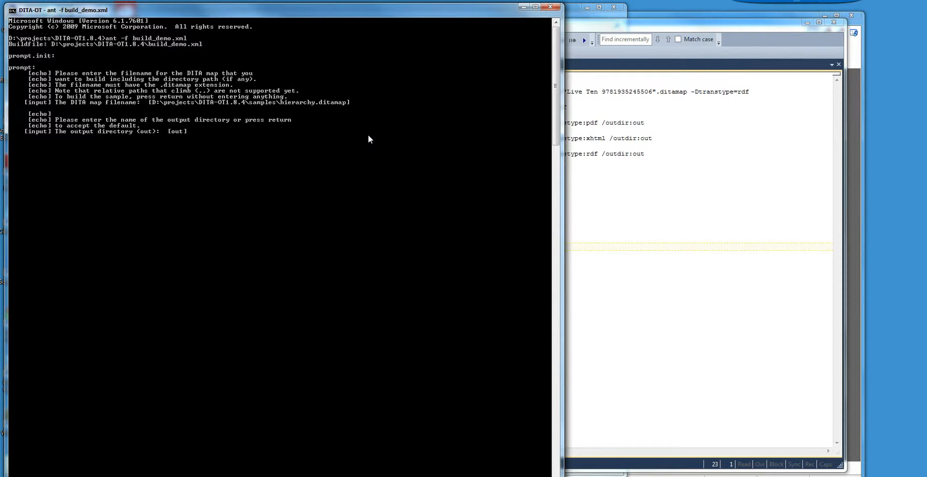
{"action": "key", "text": "enter"}
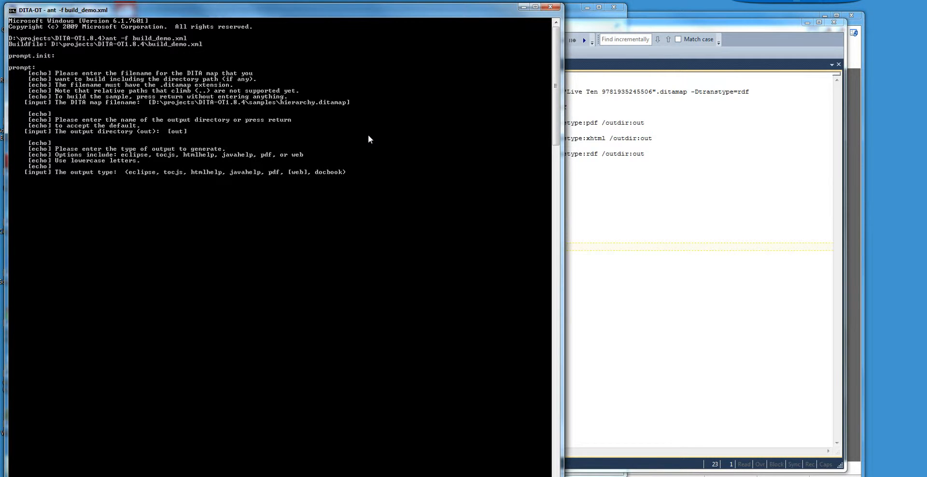
{"action": "type", "text": "pdf"}
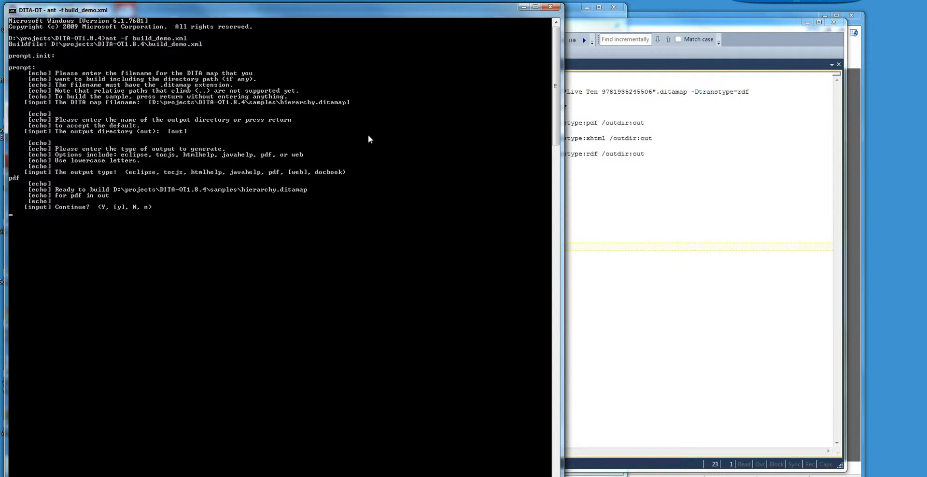
{"action": "key", "text": "enter"}
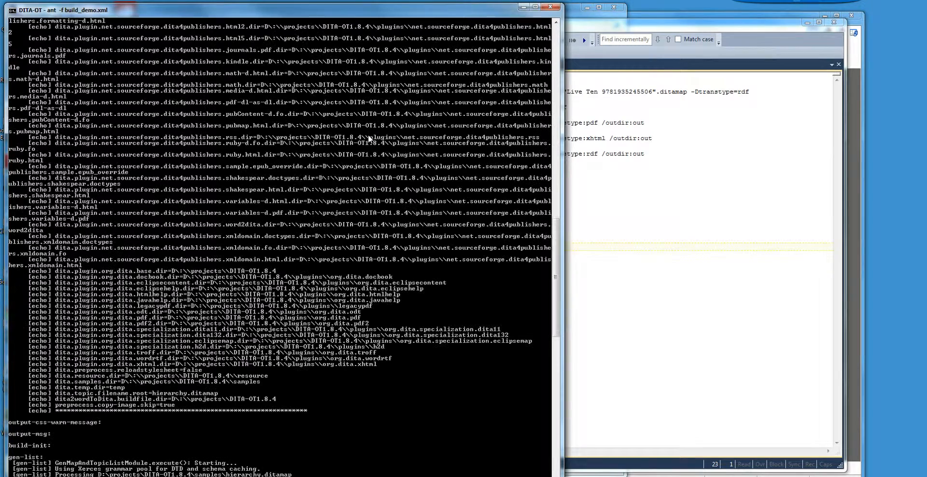
{"action": "scroll", "scroll_direction": "down", "scroll_amount": 3}
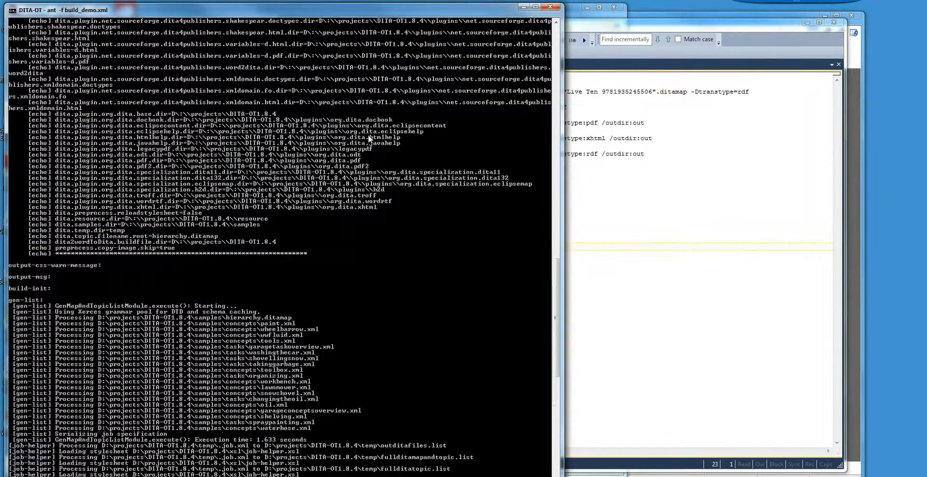
{"action": "scroll", "scroll_direction": "down", "scroll_amount": 3}
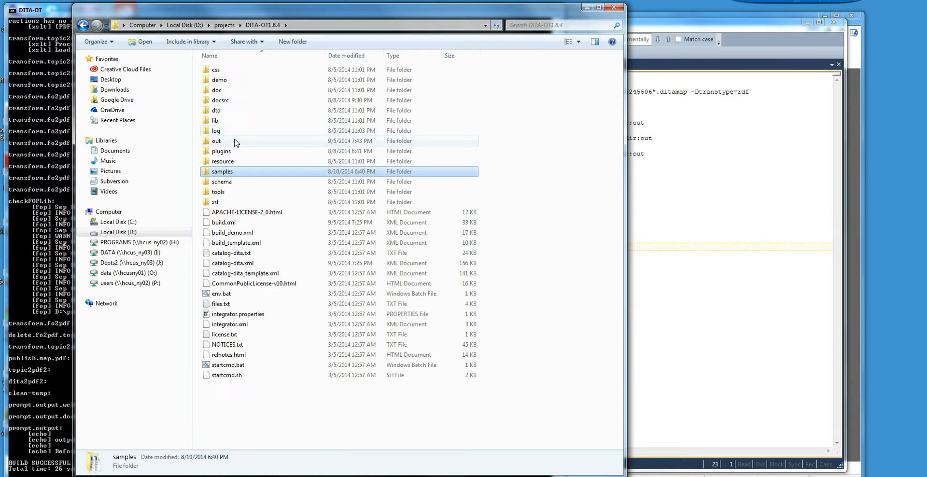
Open out\hierarchy.pdf and browse its Garage Tasks and Garage Concepts bookmarks to Changing the oil
{"action": "double_click", "coordinate": [215, 141]}
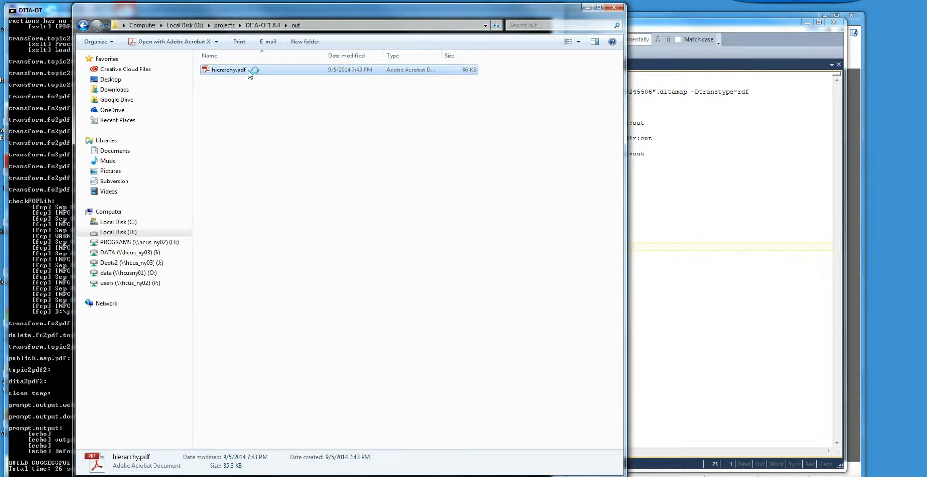
{"action": "double_click", "coordinate": [228, 70]}
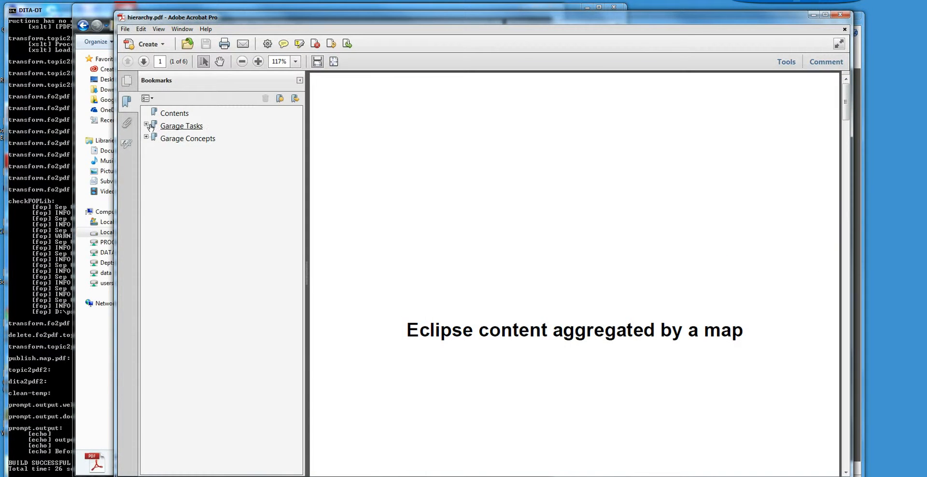
{"action": "left_click", "coordinate": [146, 125]}
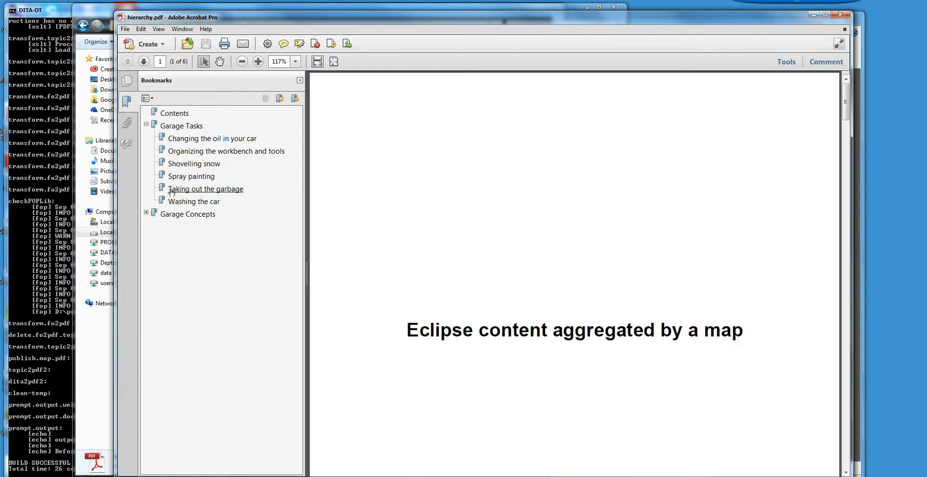
{"action": "left_click", "coordinate": [194, 201]}
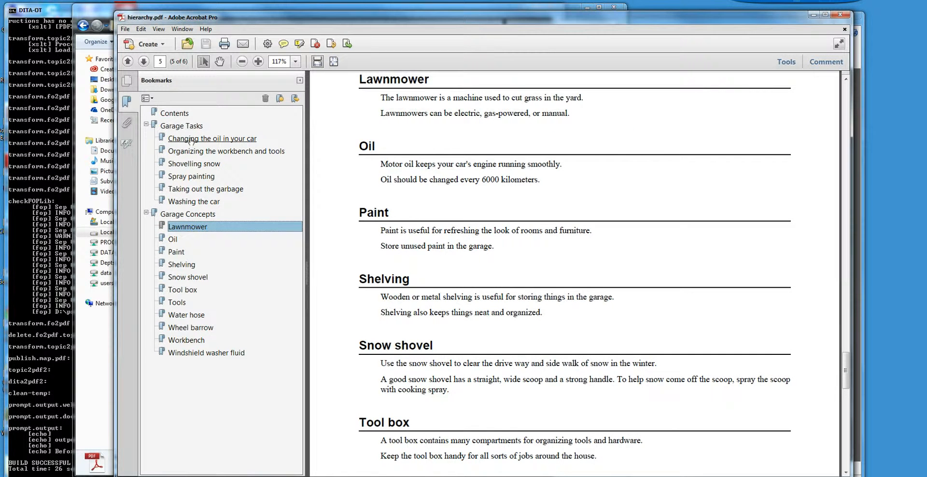
{"action": "left_click", "coordinate": [211, 138]}
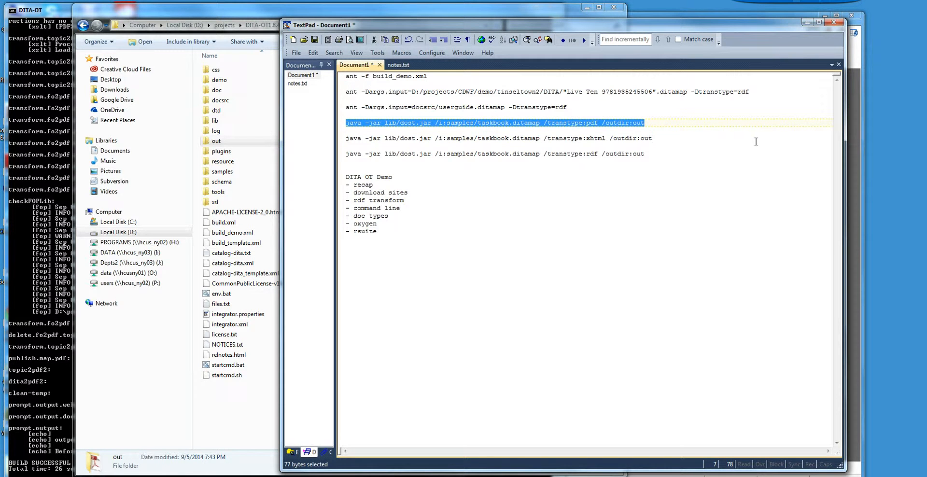
{"action": "mouse_move", "coordinate": [409, 135]}
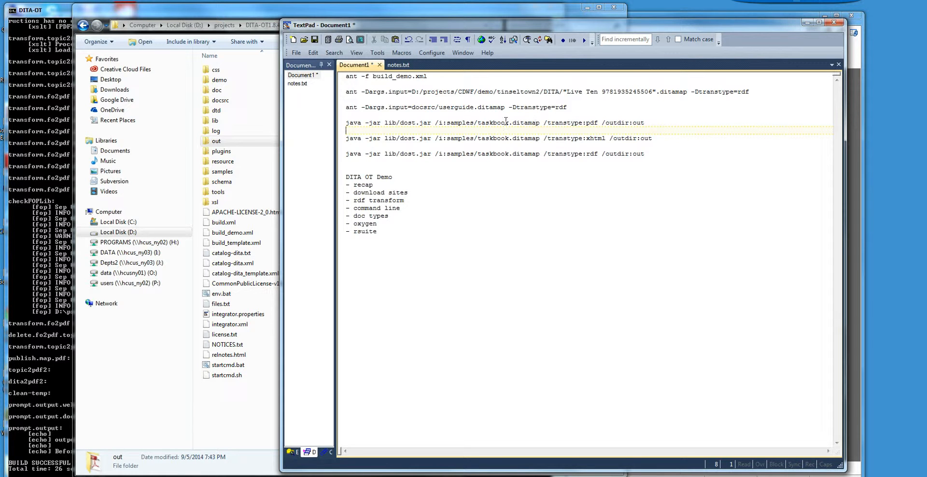
{"action": "mouse_move", "coordinate": [504, 126]}
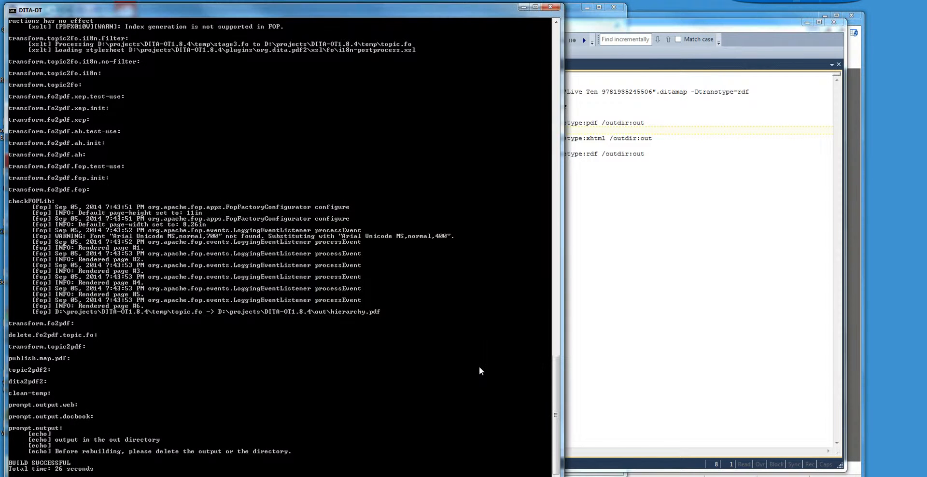
Follow the java -jar dost.jar taskbook.ditamap PDF build log to BUILD SUCCESSFUL
{"action": "scroll", "scroll_direction": "down", "scroll_amount": 3}
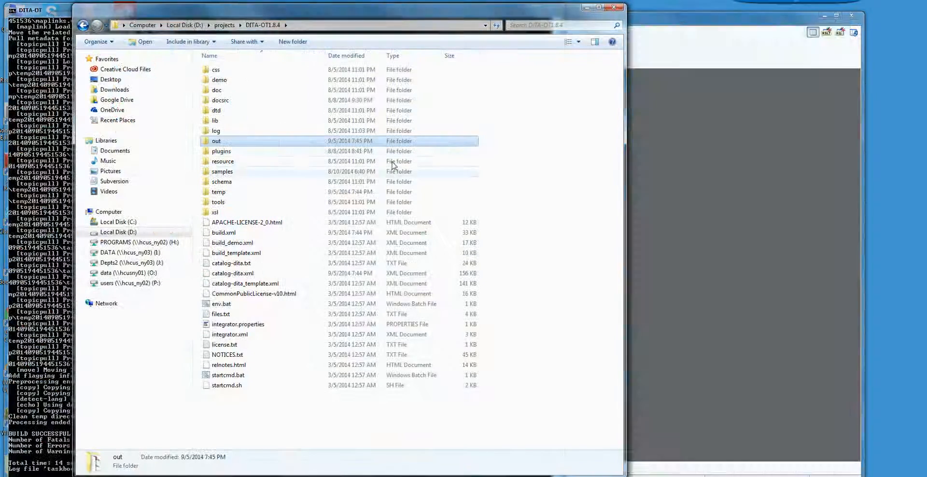
Open out\taskbook.pdf and view its Abstract, Sample Preface and Installing hard drives sections
{"action": "double_click", "coordinate": [216, 141]}
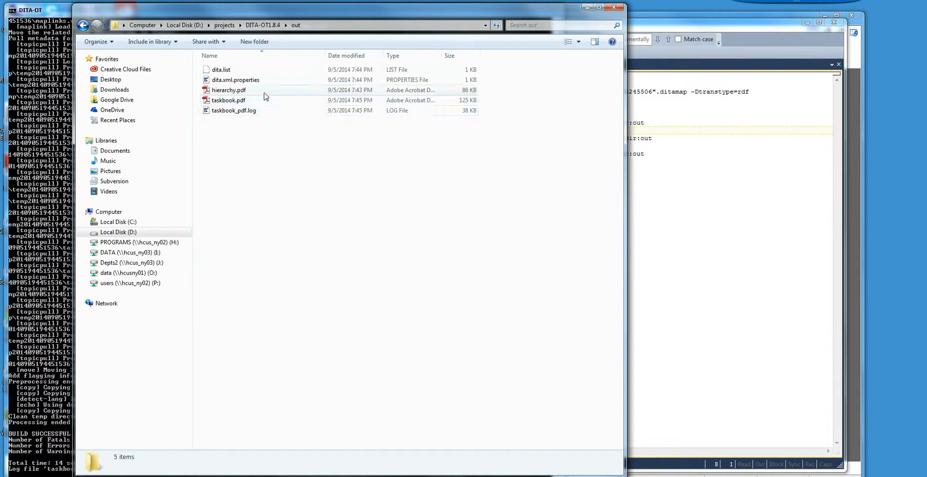
{"action": "double_click", "coordinate": [228, 99]}
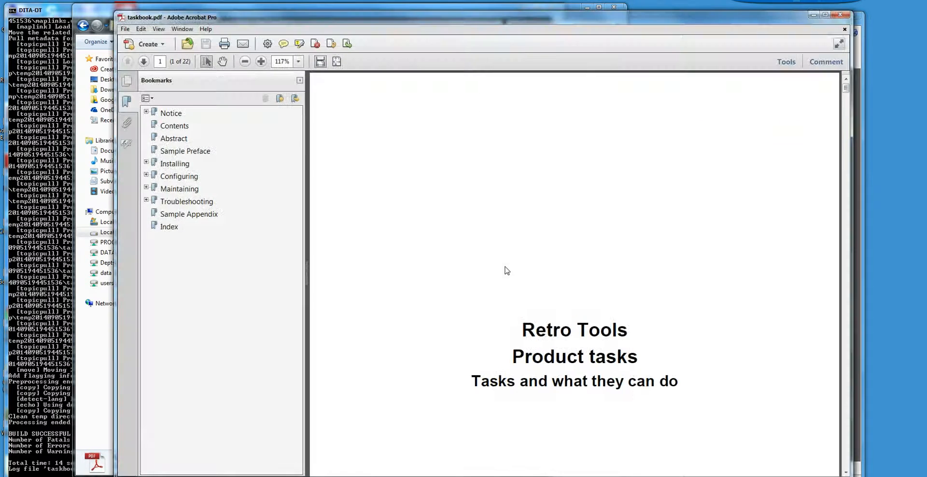
{"action": "left_click", "coordinate": [173, 138]}
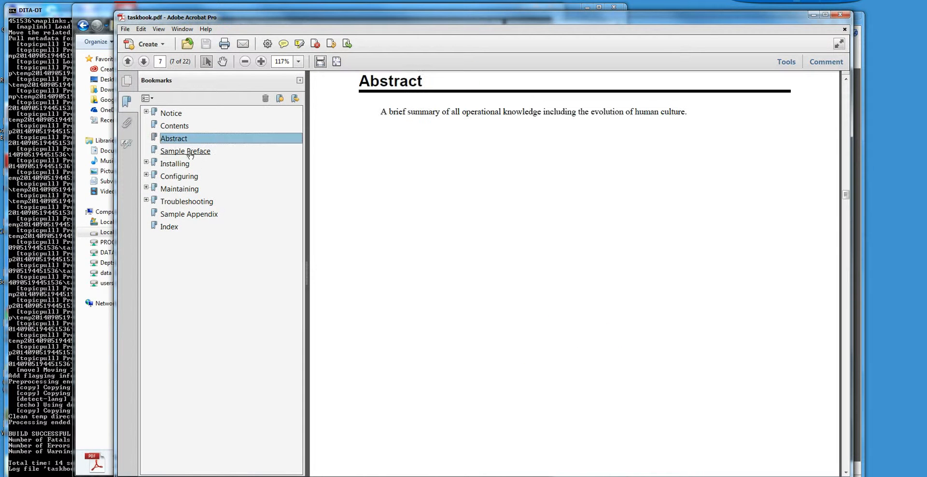
{"action": "left_click", "coordinate": [186, 151]}
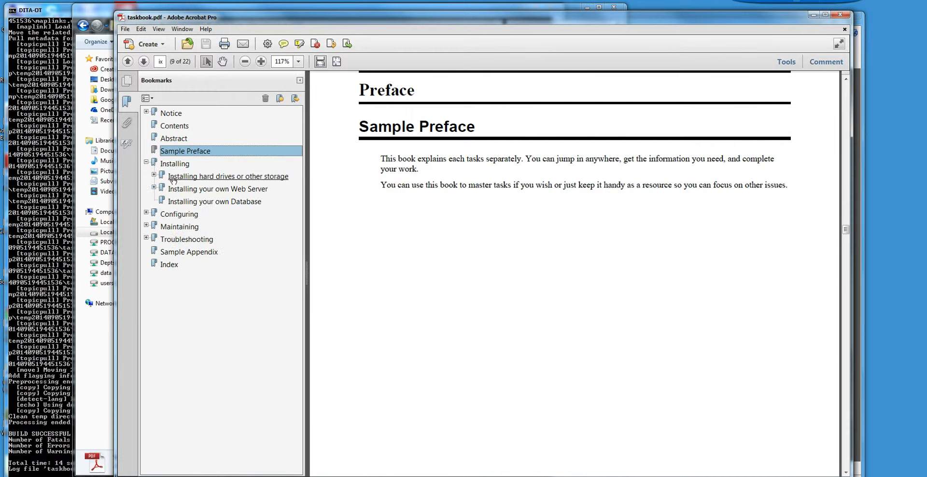
{"action": "left_click", "coordinate": [228, 176]}
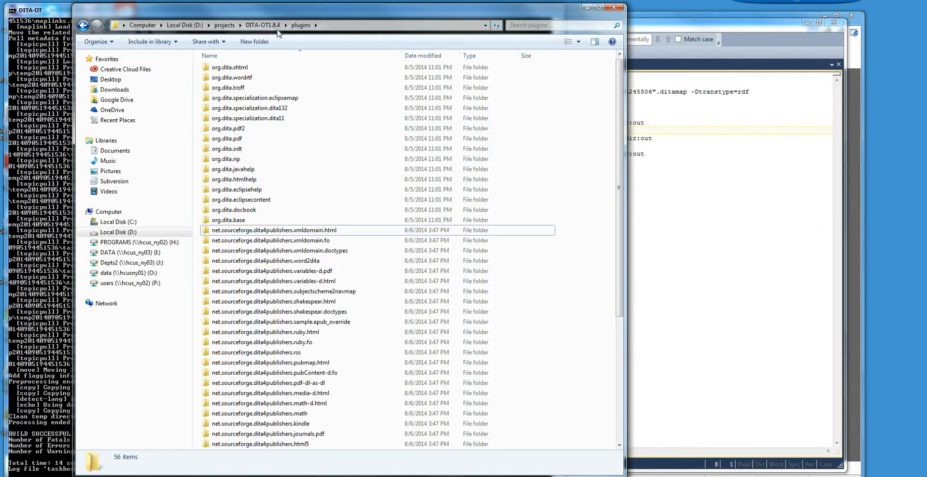
{"action": "scroll", "scroll_direction": "down", "scroll_amount": 3}
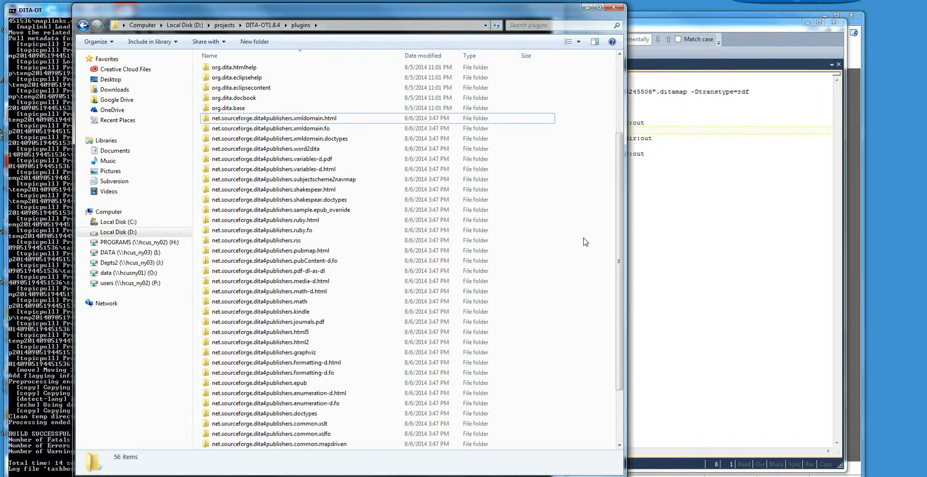
{"action": "scroll", "scroll_direction": "down", "scroll_amount": 3}
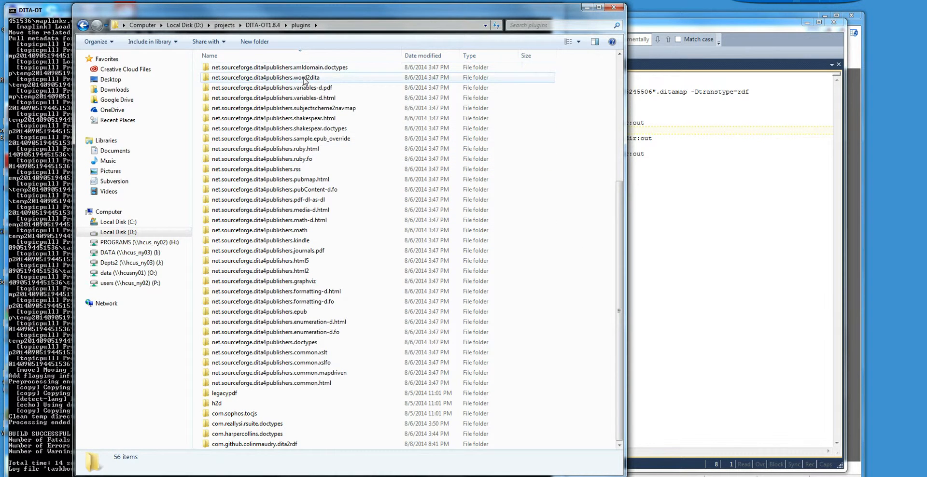
Browse into the word2dita plugin's xsl folder and select docx2dita.xsl
{"action": "double_click", "coordinate": [271, 77]}
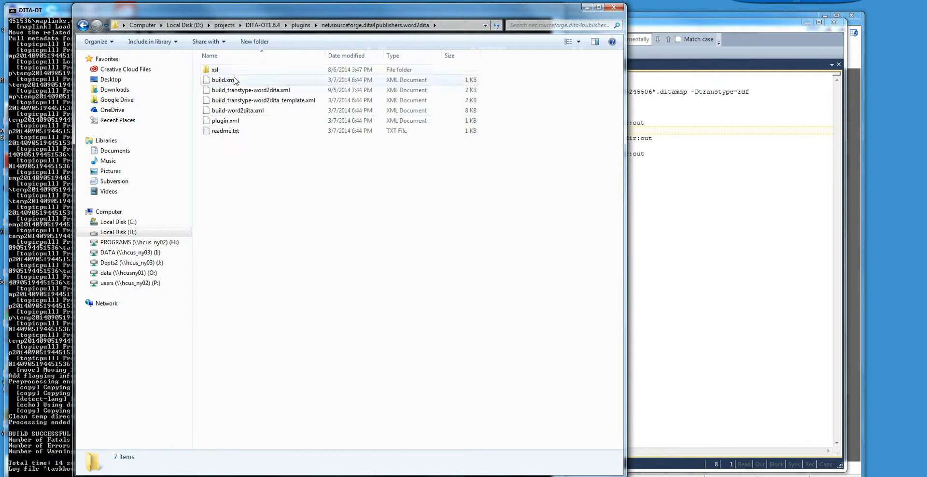
{"action": "mouse_move", "coordinate": [236, 70]}
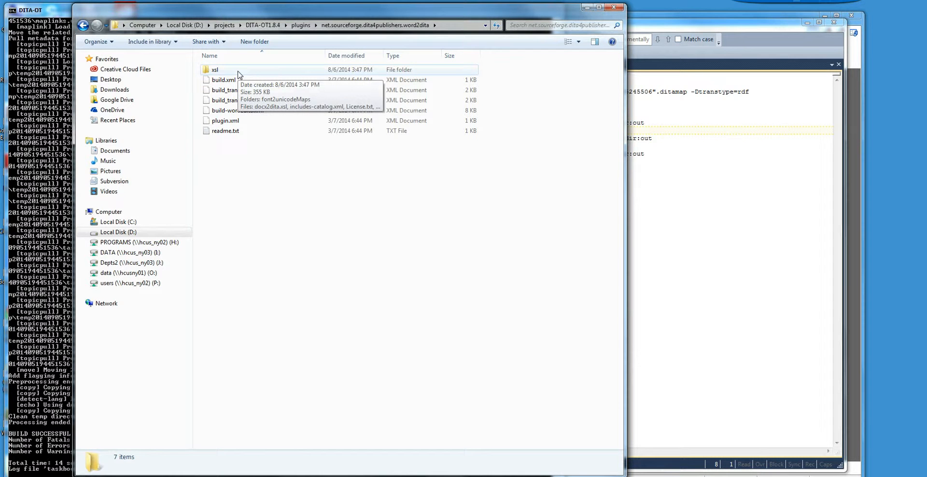
{"action": "double_click", "coordinate": [215, 69]}
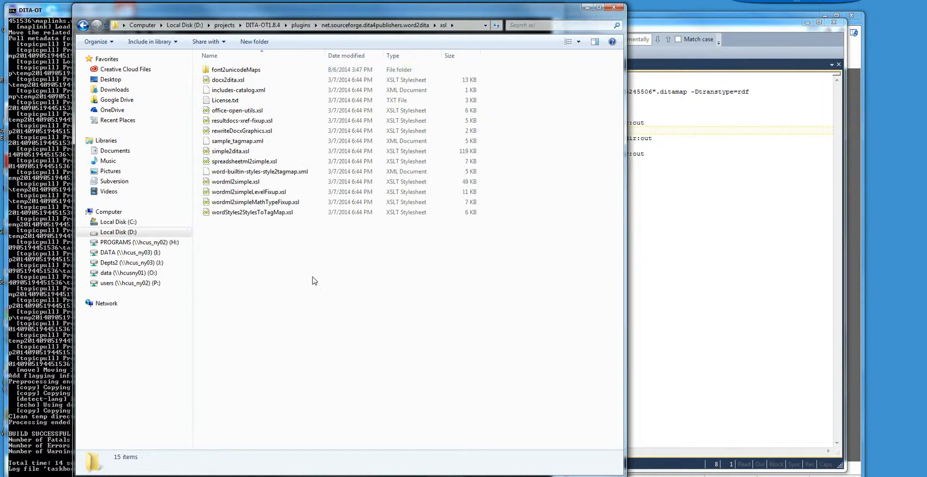
{"action": "left_click", "coordinate": [228, 81]}
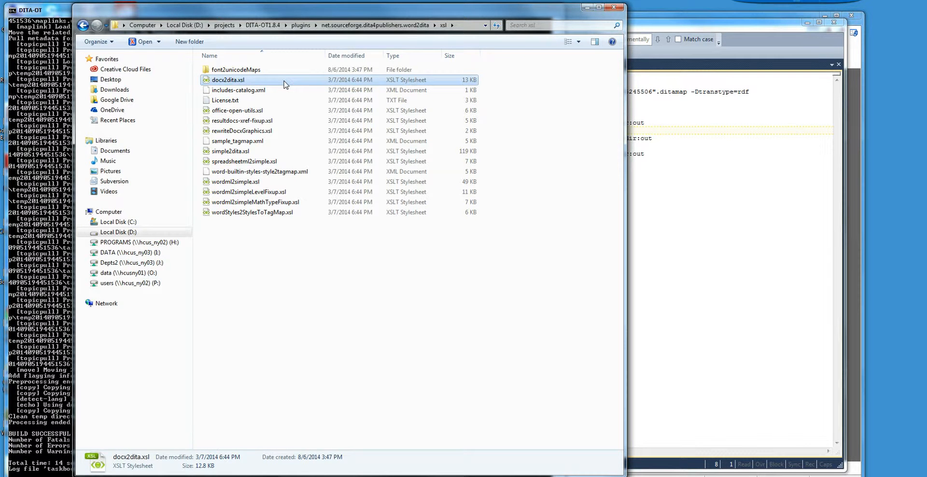
{"action": "mouse_move", "coordinate": [293, 81]}
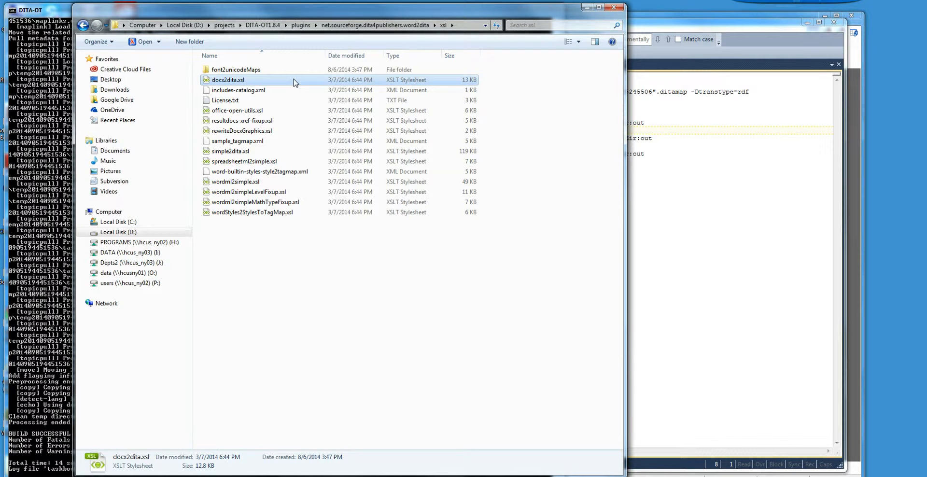
{"action": "left_click", "coordinate": [228, 80]}
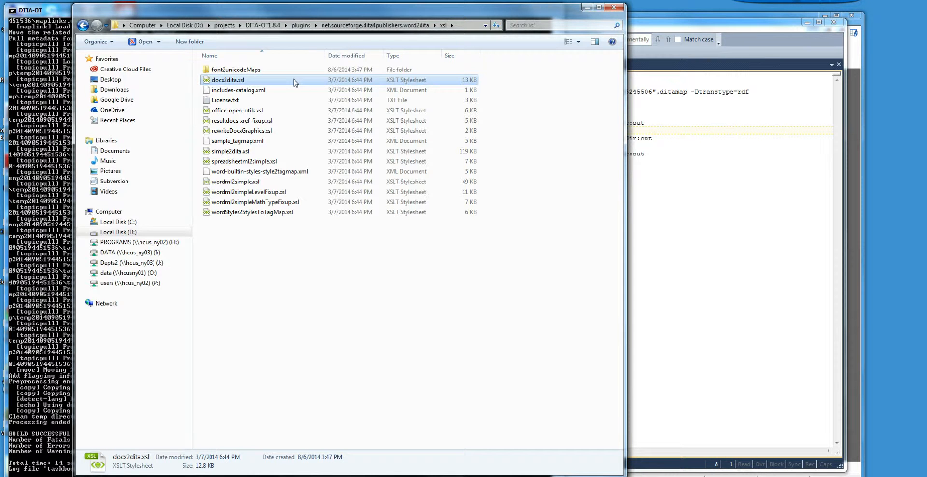
{"action": "mouse_move", "coordinate": [284, 70]}
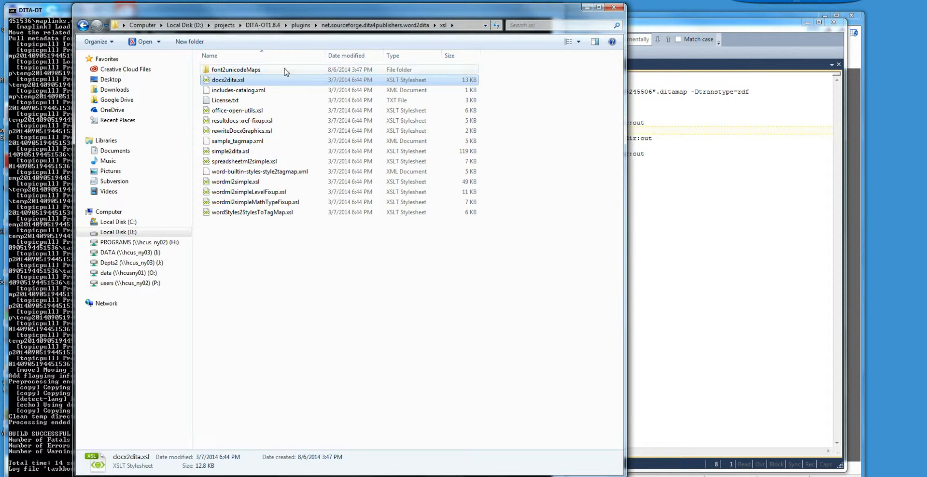
{"action": "double_click", "coordinate": [235, 70]}
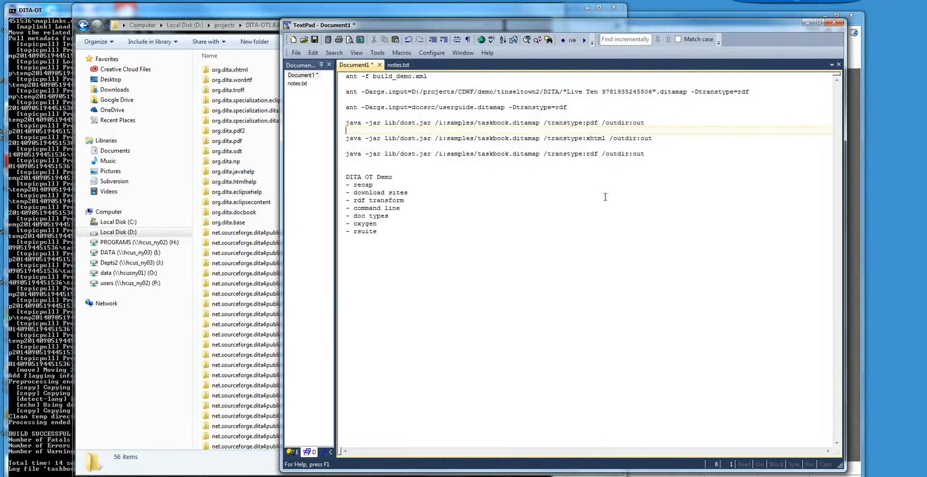
{"action": "mouse_move", "coordinate": [444, 221]}
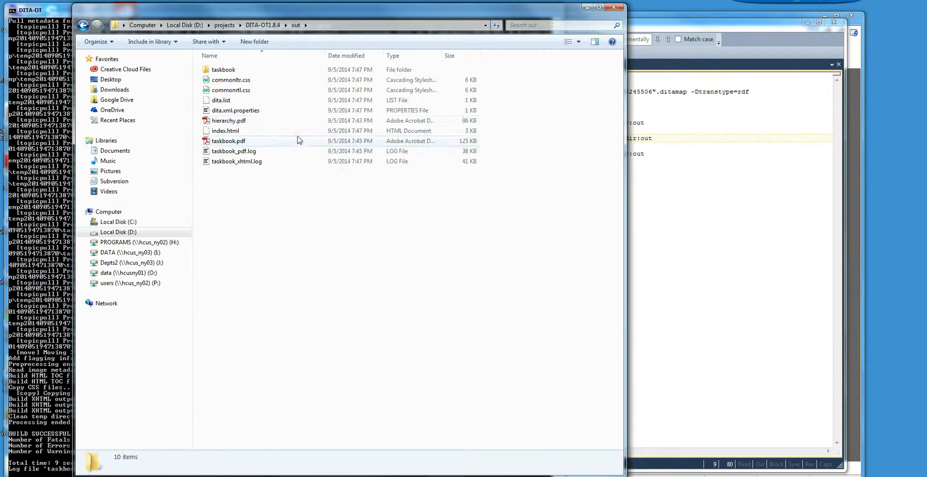
{"action": "mouse_move", "coordinate": [262, 89]}
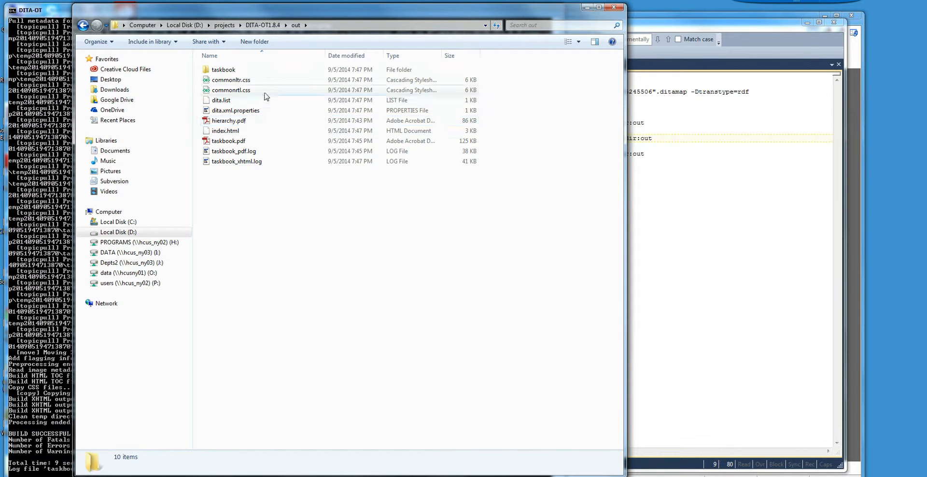
View the generated index.html table of contents in Internet Explorer, then dismiss the browser
{"action": "left_click", "coordinate": [225, 131]}
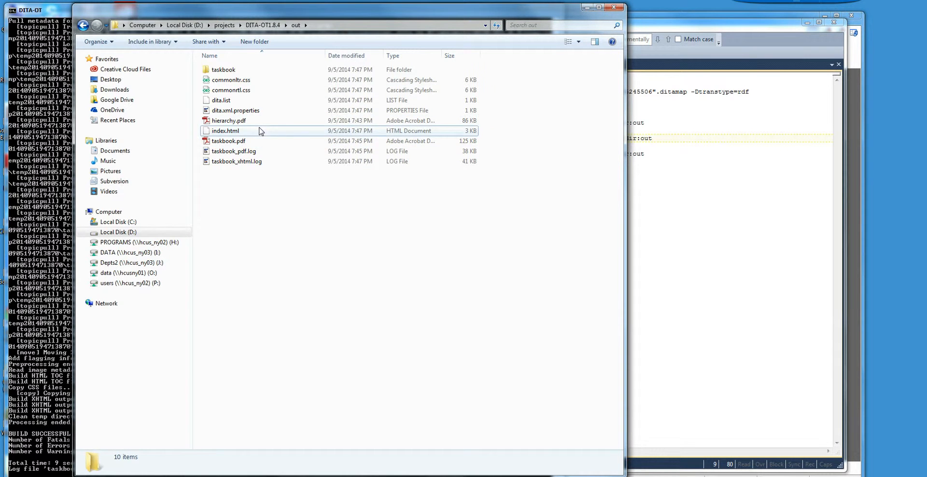
{"action": "double_click", "coordinate": [225, 131]}
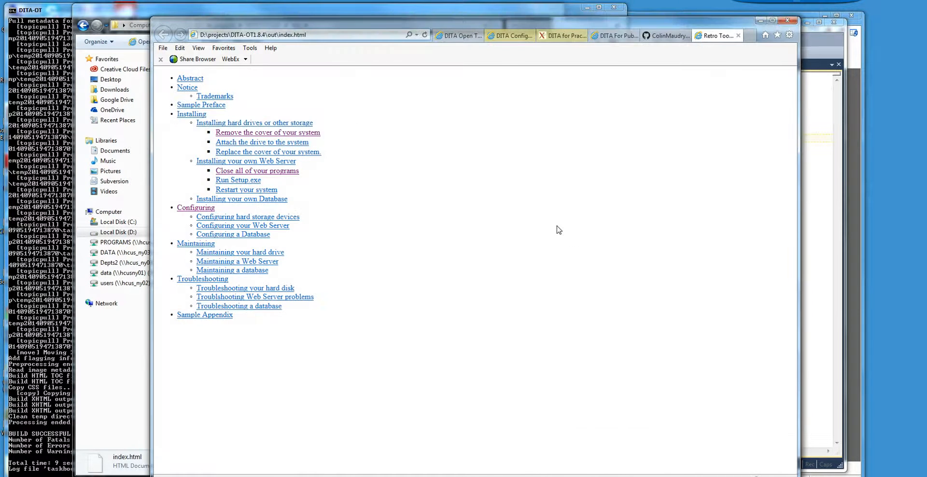
{"action": "left_click", "coordinate": [247, 216]}
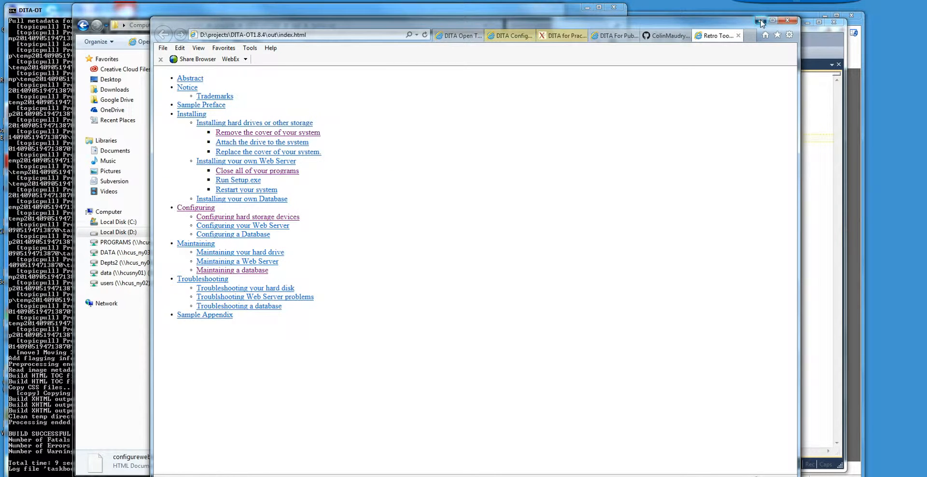
{"action": "left_click", "coordinate": [761, 22]}
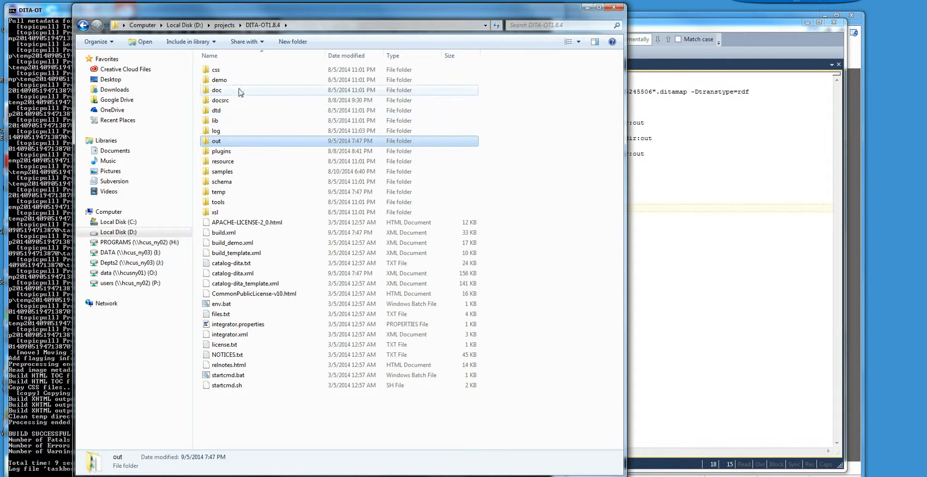
{"action": "mouse_move", "coordinate": [292, 442]}
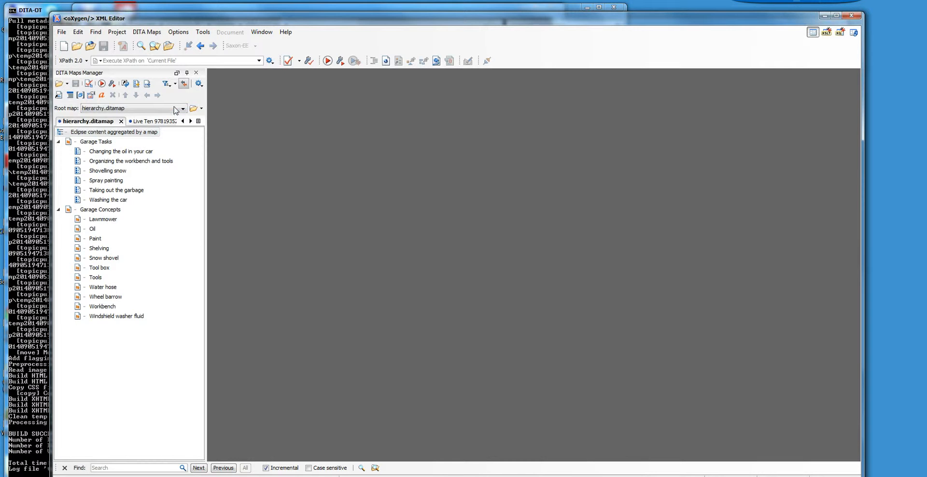
Open the hierarchy map's source and its 'Changing the oil in your car' task topic
{"action": "left_click", "coordinate": [113, 131]}
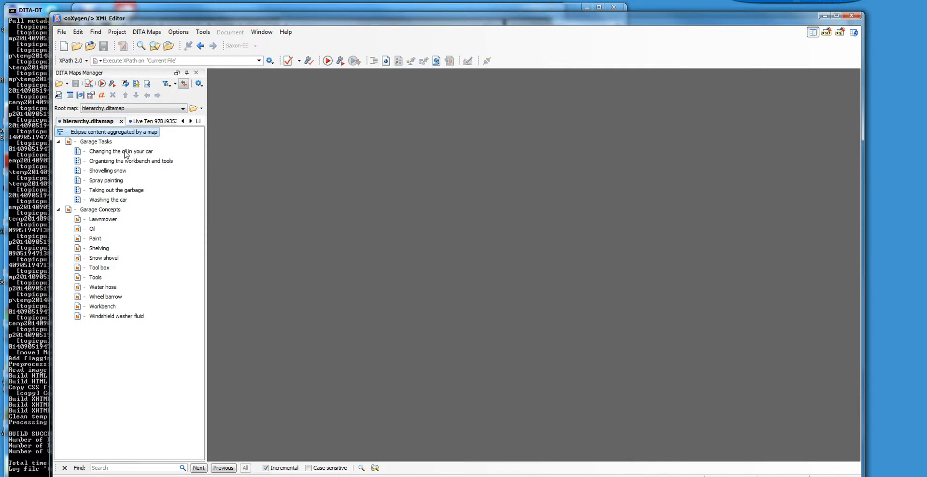
{"action": "mouse_move", "coordinate": [206, 222]}
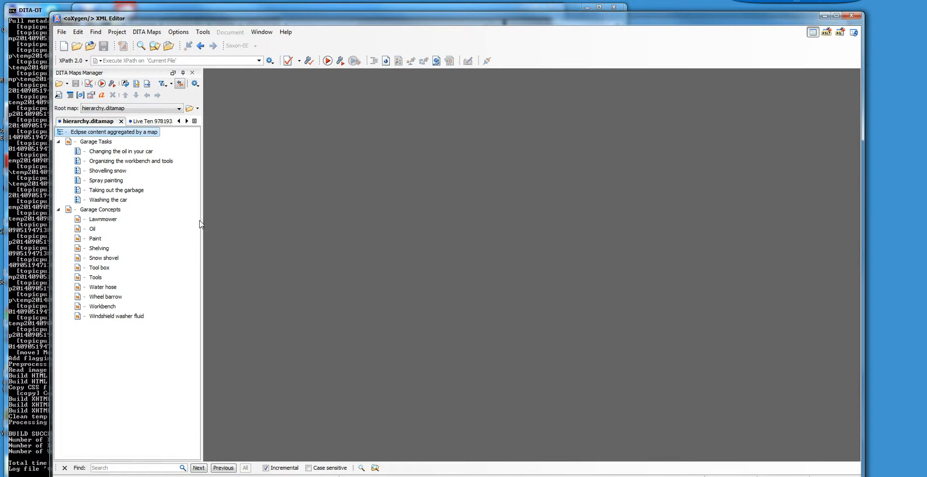
{"action": "mouse_move", "coordinate": [118, 136]}
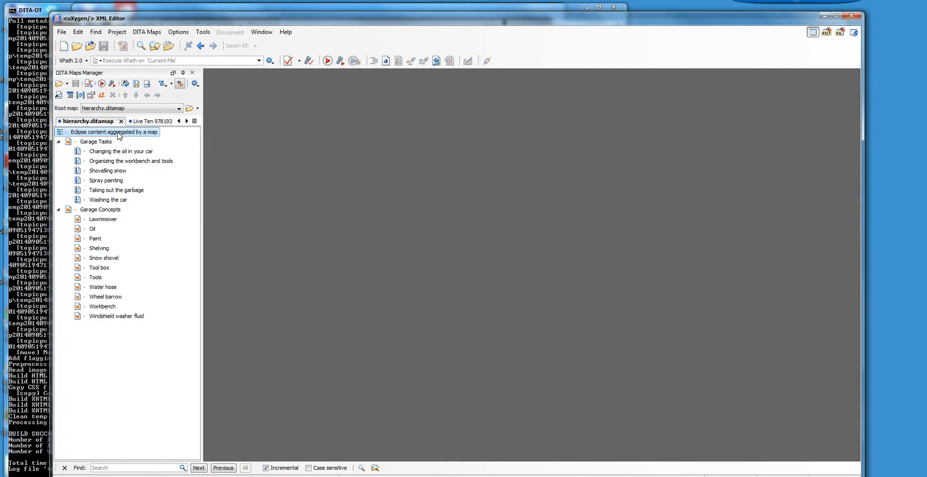
{"action": "mouse_move", "coordinate": [114, 132]}
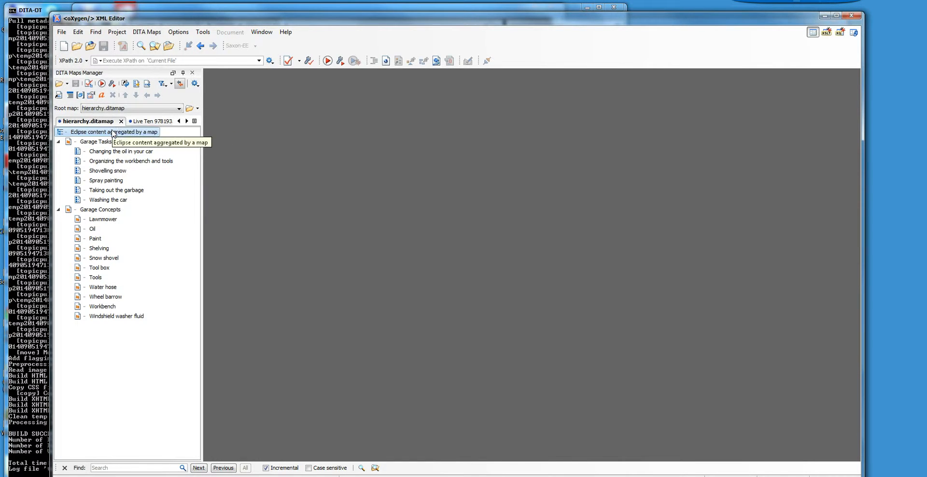
{"action": "double_click", "coordinate": [112, 132]}
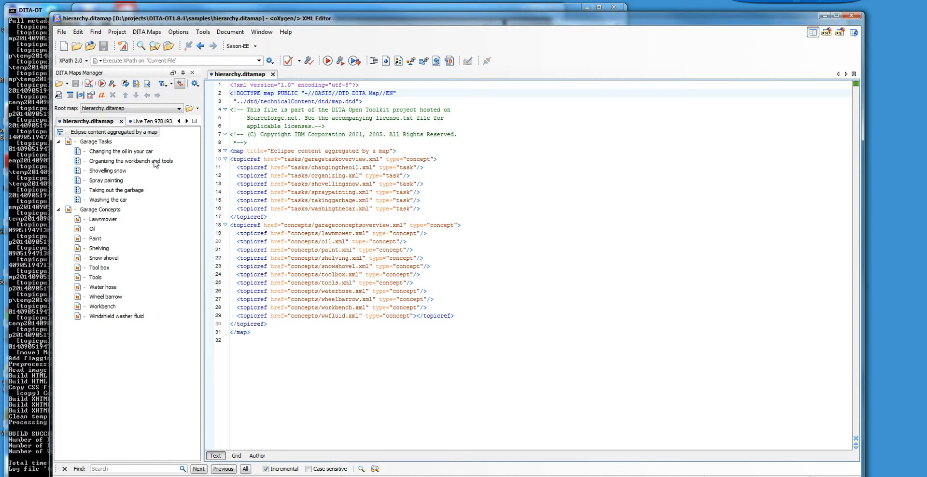
{"action": "right_click", "coordinate": [121, 151]}
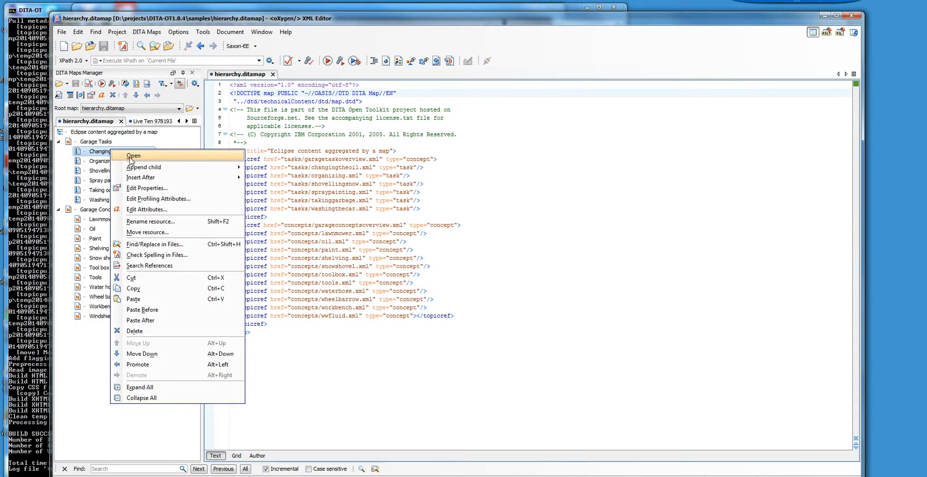
{"action": "left_click", "coordinate": [133, 156]}
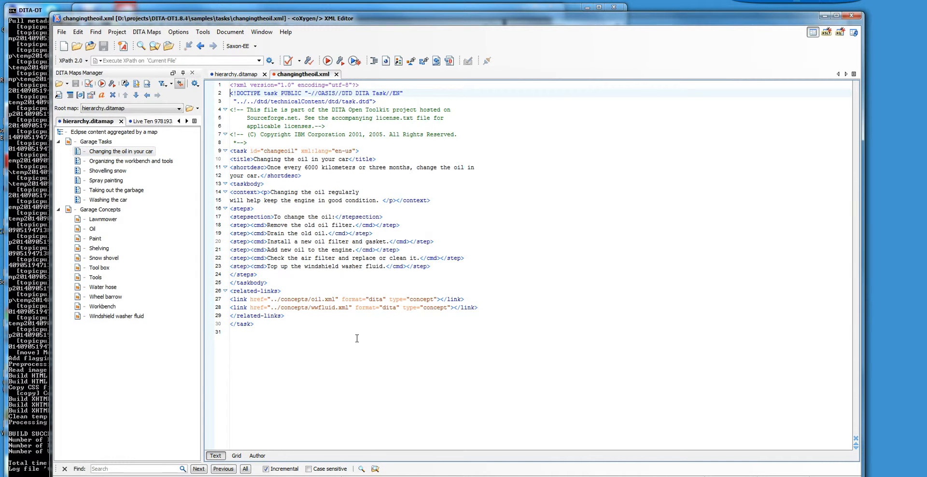
View the oil-changing task in Author mode, then close it
{"action": "left_click", "coordinate": [257, 455]}
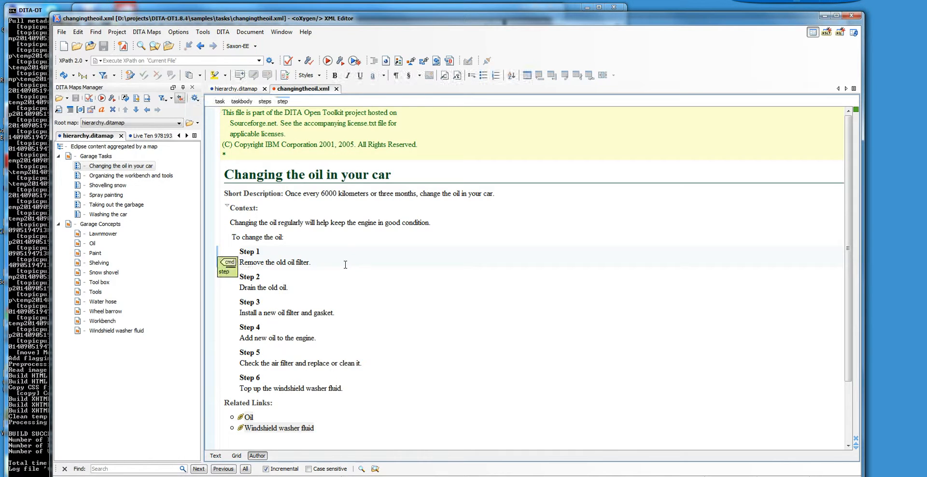
{"action": "left_click", "coordinate": [235, 89]}
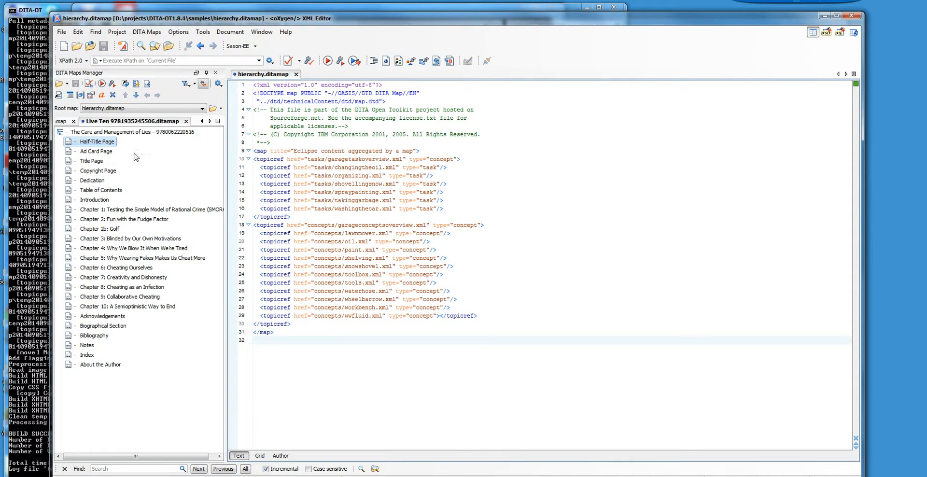
Open the Live Ten 9781935245506.ditamap source showing The Care and Management of Lies topic references
{"action": "left_click", "coordinate": [131, 132]}
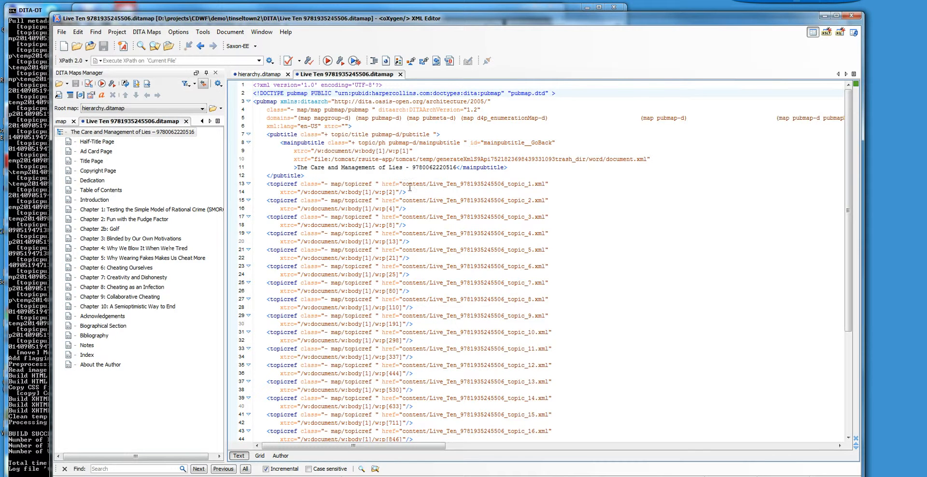
{"action": "double_click", "coordinate": [537, 184]}
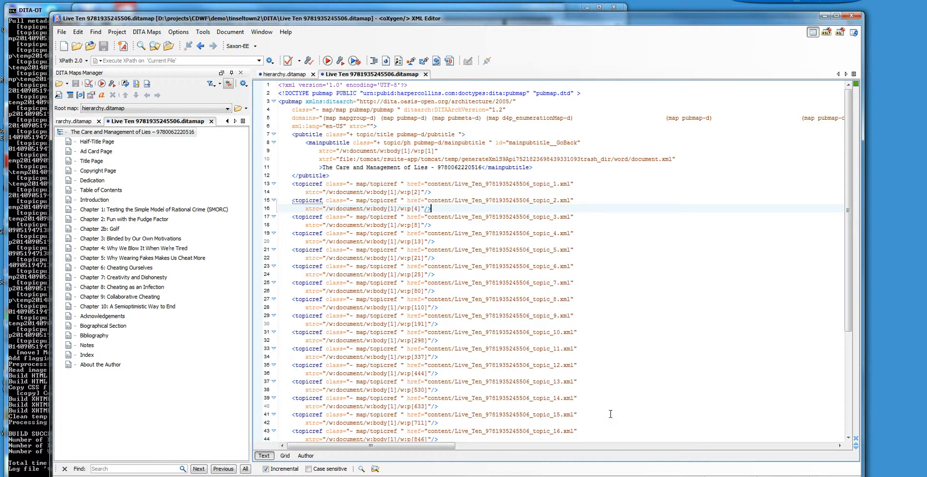
{"action": "mouse_move", "coordinate": [637, 367]}
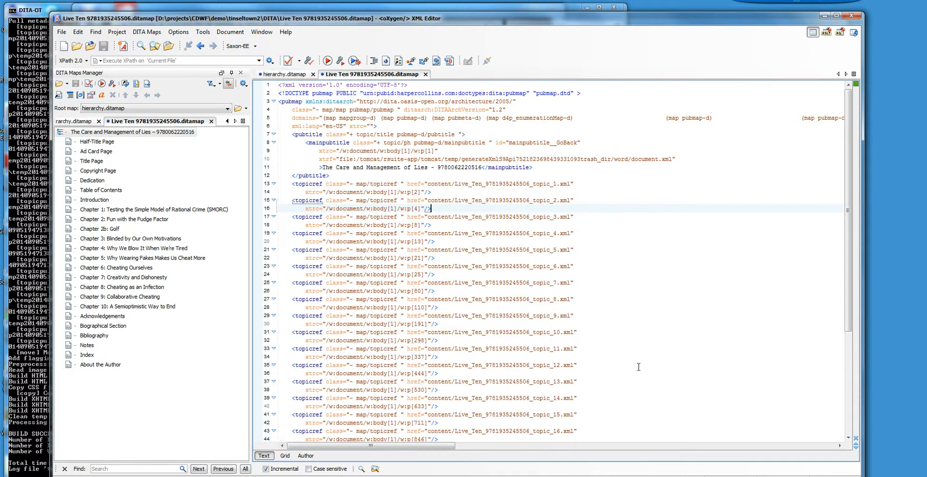
{"action": "mouse_move", "coordinate": [643, 383]}
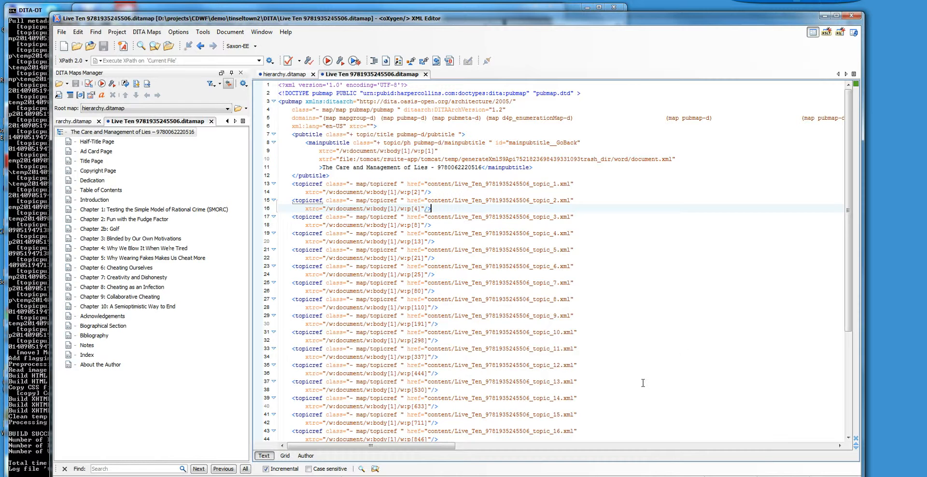
{"action": "mouse_move", "coordinate": [595, 294]}
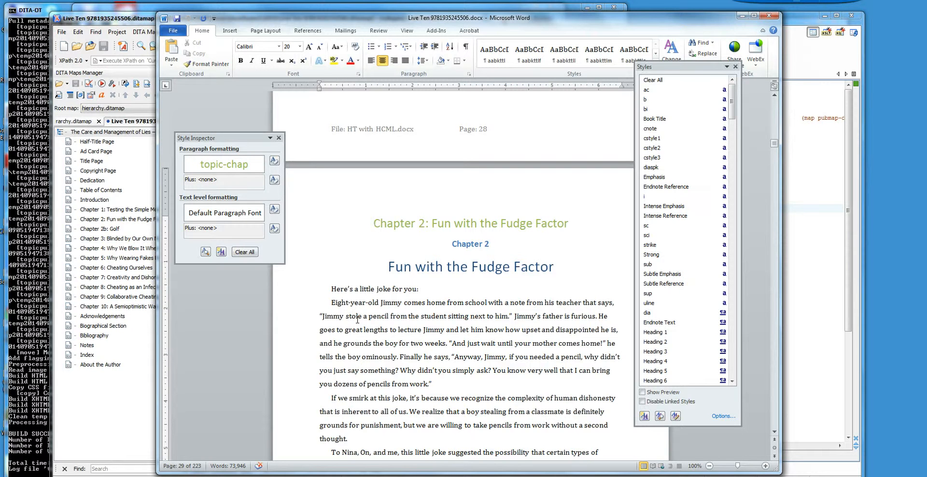
In Word, place the cursor in the Chapter 2 heading and read its topic-chap style in the Style Inspector
{"action": "left_click", "coordinate": [374, 223]}
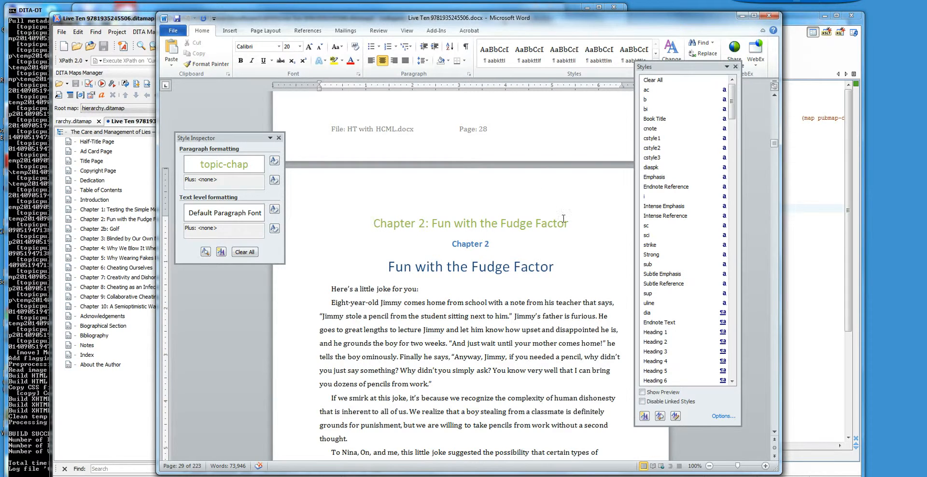
{"action": "left_click", "coordinate": [680, 147]}
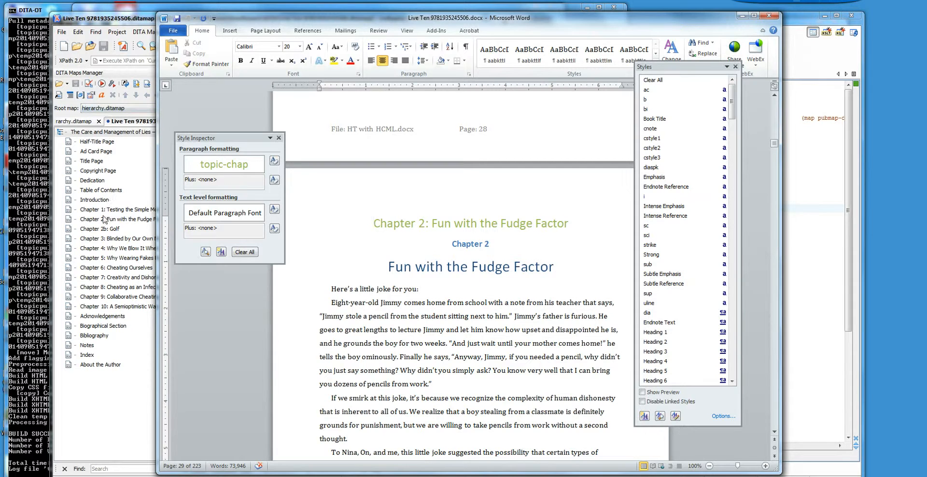
{"action": "left_click", "coordinate": [223, 164]}
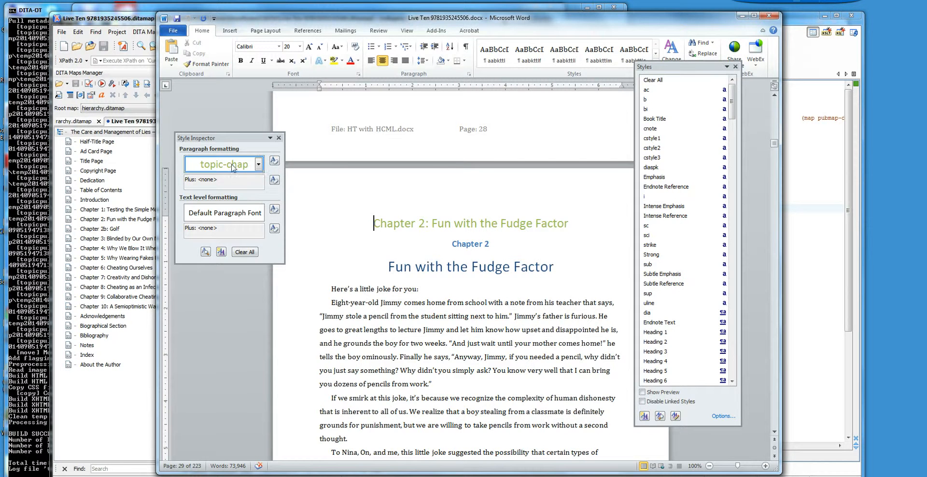
{"action": "mouse_move", "coordinate": [224, 164]}
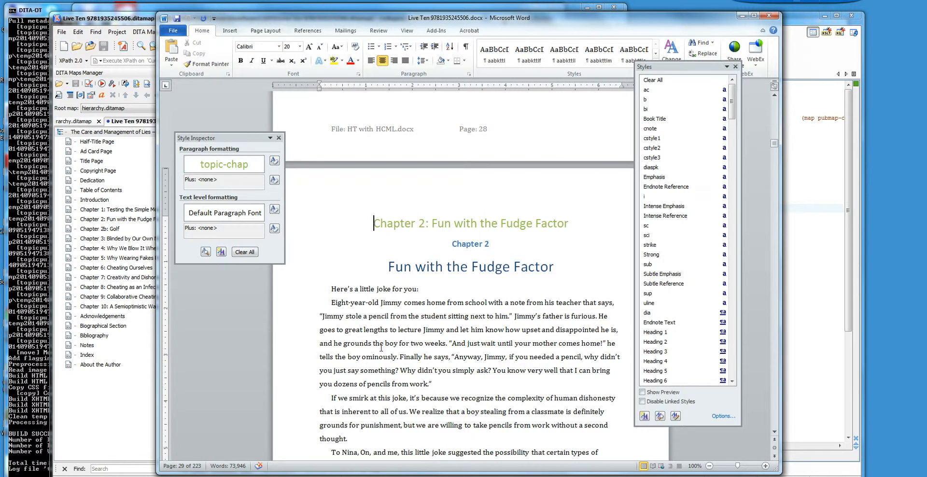
{"action": "mouse_move", "coordinate": [421, 189]}
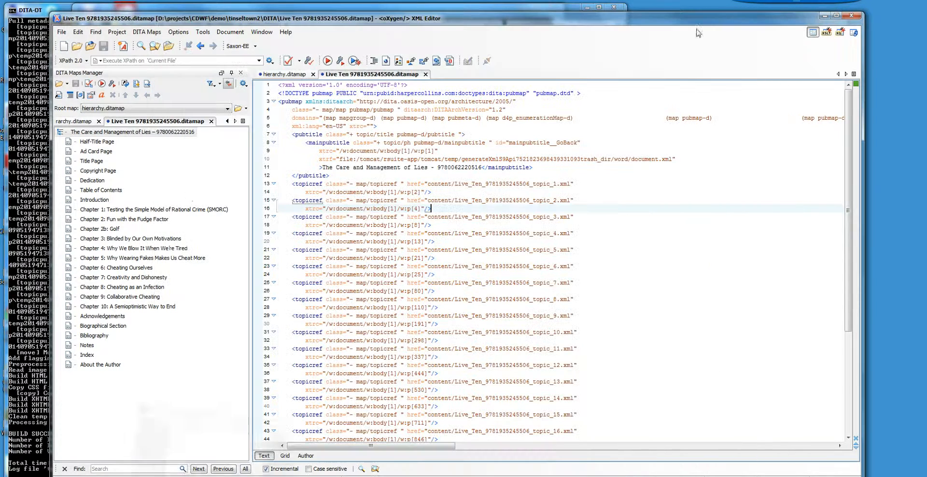
Back in oXygen's Live Ten map, bring up actions for Chapter 2: Fun with the Fudge Factor
{"action": "left_click", "coordinate": [98, 170]}
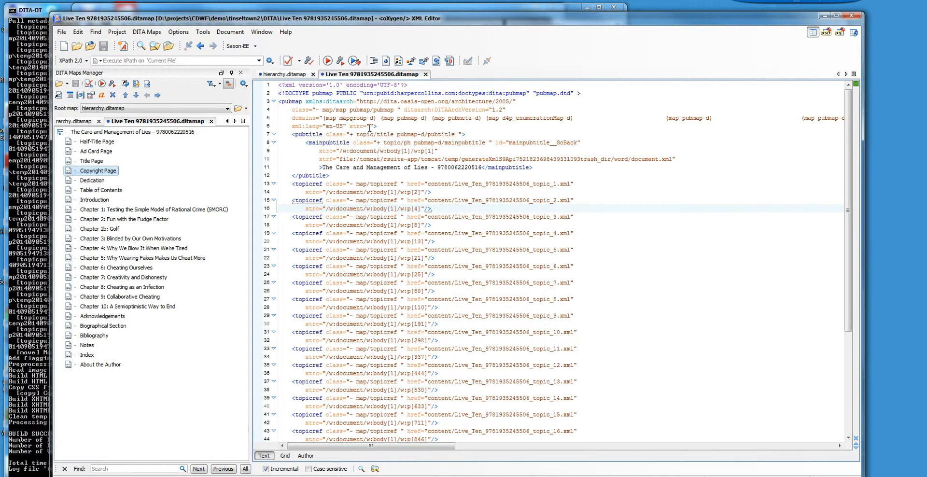
{"action": "left_click", "coordinate": [101, 190]}
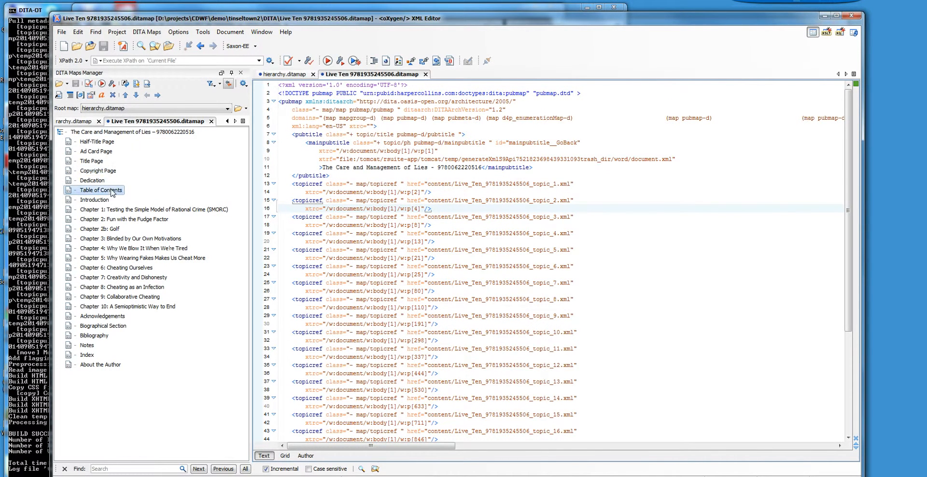
{"action": "left_click", "coordinate": [94, 199]}
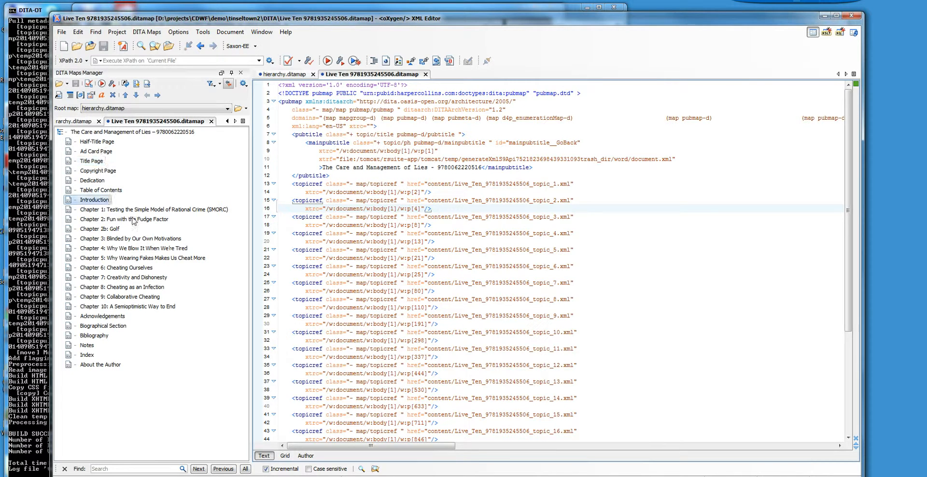
{"action": "right_click", "coordinate": [125, 218]}
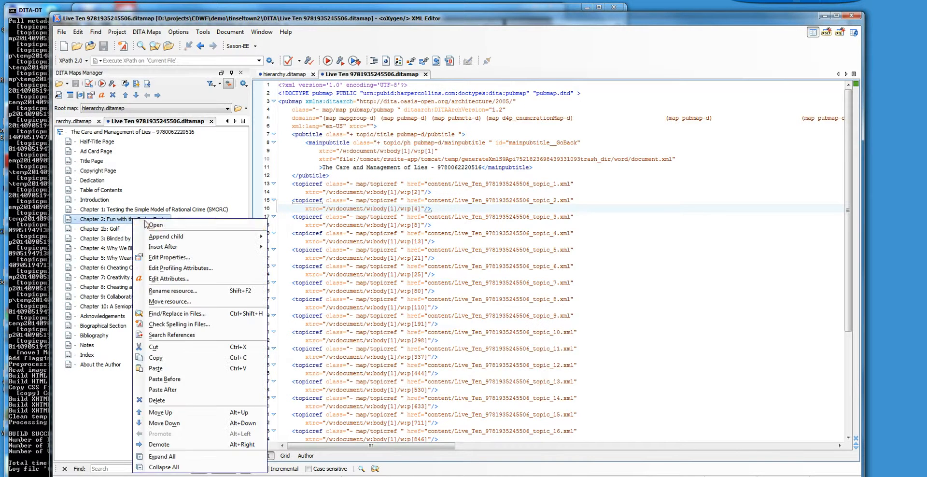
Open Chapter 2's topic_9.xml and scroll through its converted source
{"action": "left_click", "coordinate": [156, 225]}
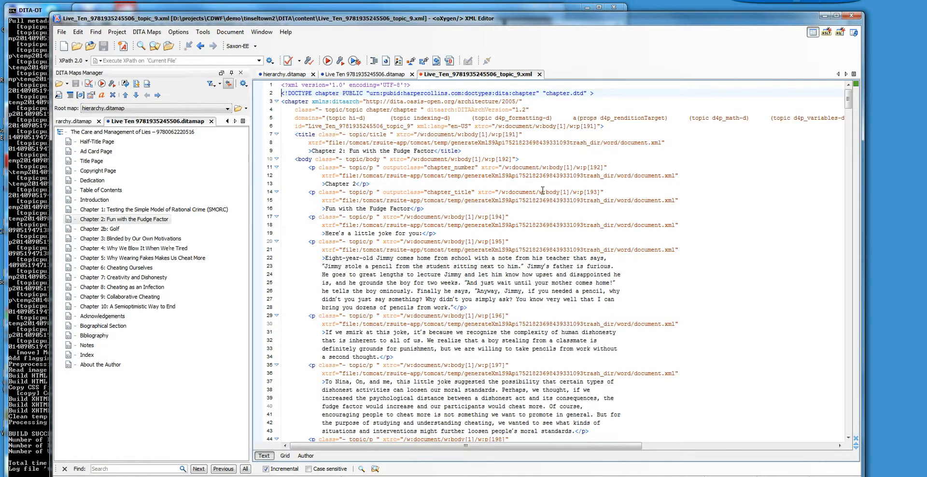
{"action": "scroll", "scroll_direction": "down", "scroll_amount": 3}
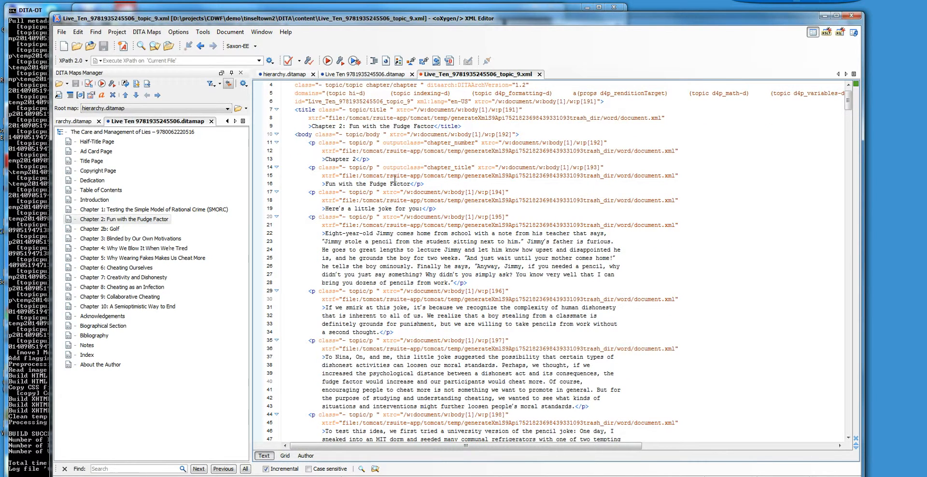
{"action": "scroll", "scroll_direction": "down", "scroll_amount": 3}
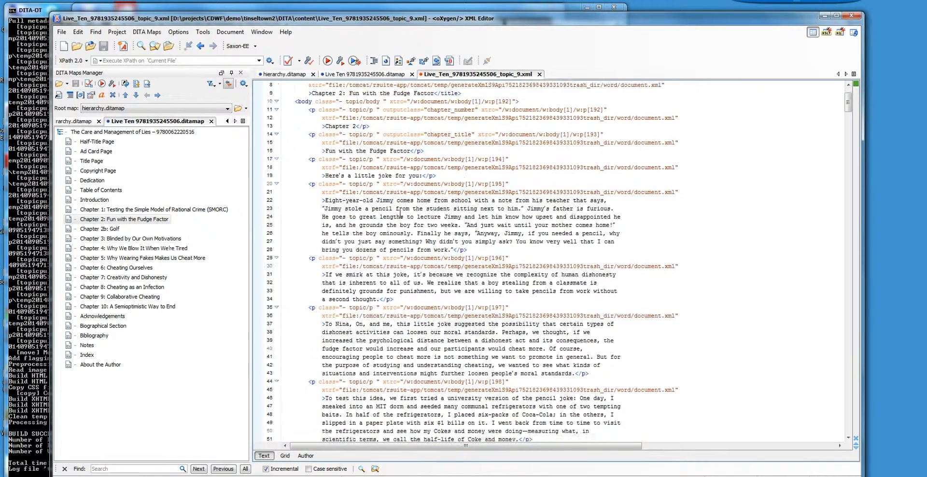
{"action": "scroll", "scroll_direction": "down", "scroll_amount": 3}
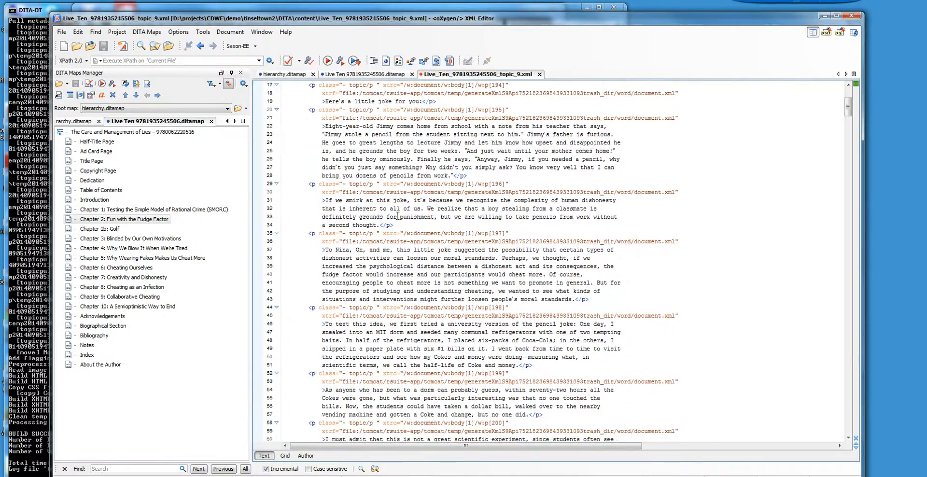
{"action": "scroll", "scroll_direction": "down", "scroll_amount": 3}
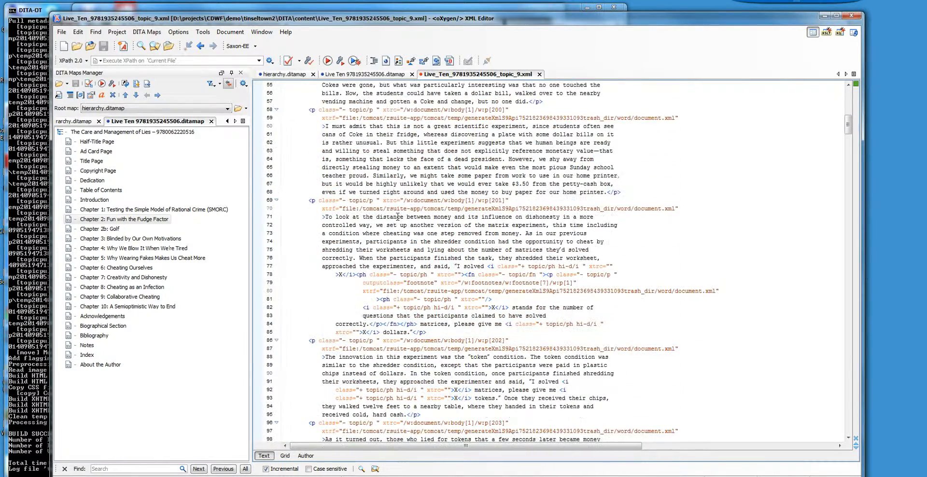
{"action": "scroll", "scroll_direction": "down", "scroll_amount": 3}
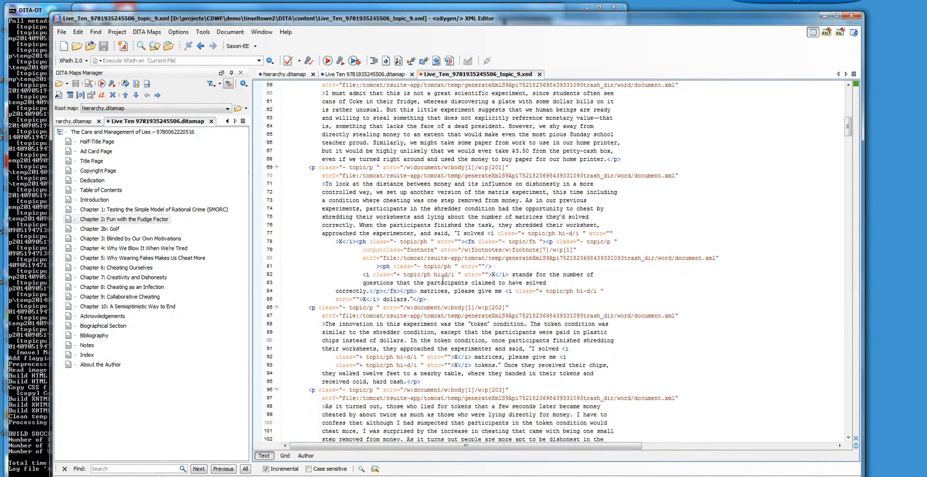
{"action": "scroll", "scroll_direction": "down", "scroll_amount": 3}
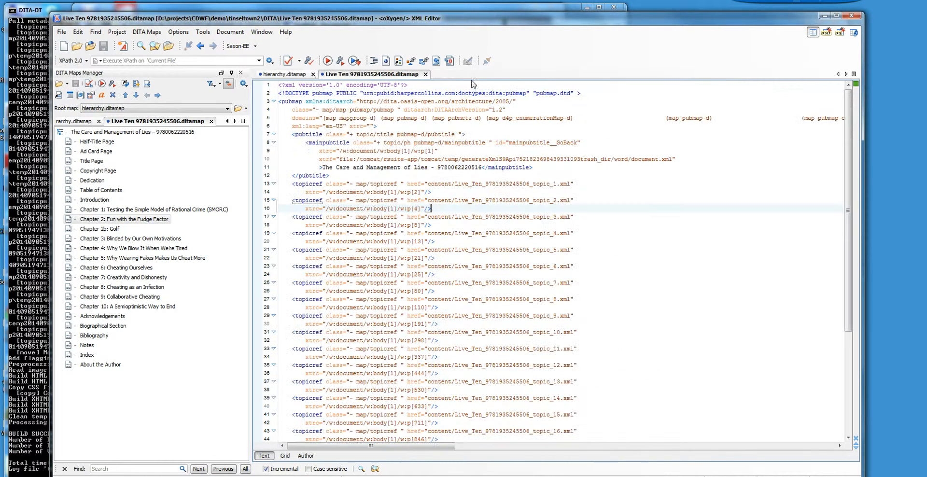
Close the generated DITA map and reopen the projects.xpr project
{"action": "left_click", "coordinate": [288, 75]}
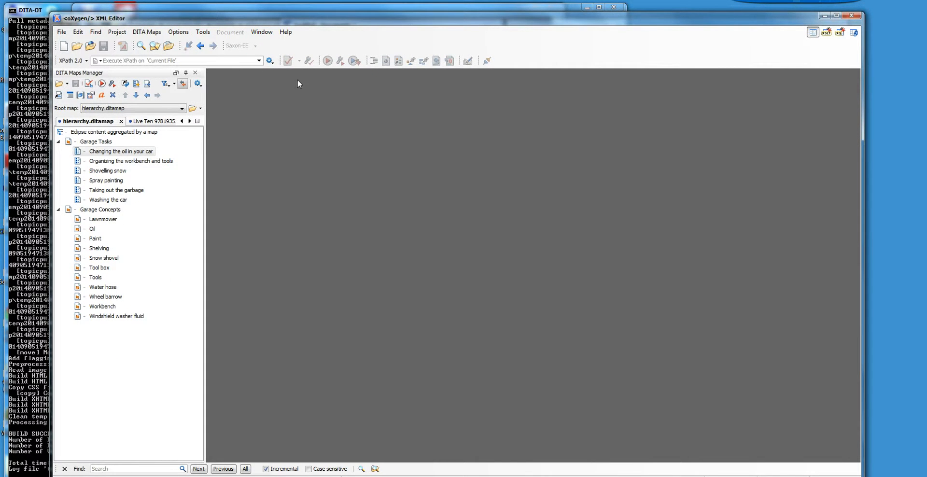
{"action": "left_click", "coordinate": [117, 31]}
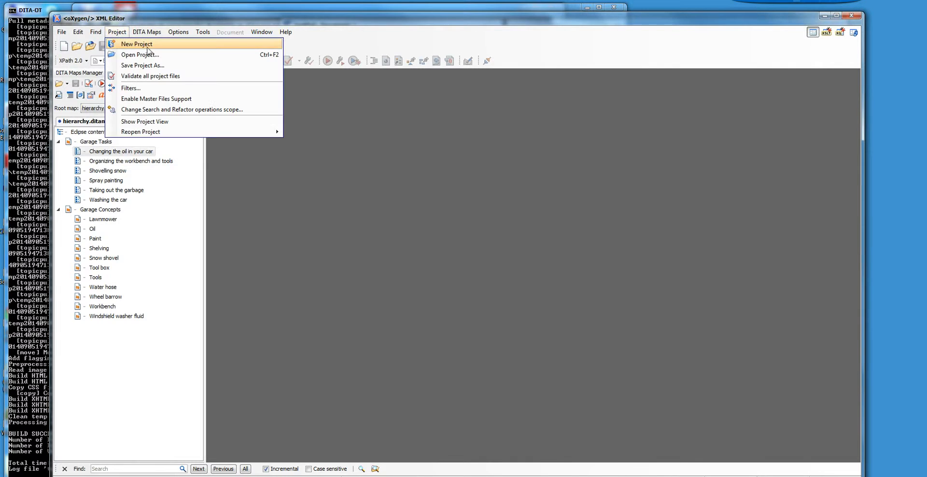
{"action": "mouse_move", "coordinate": [141, 131]}
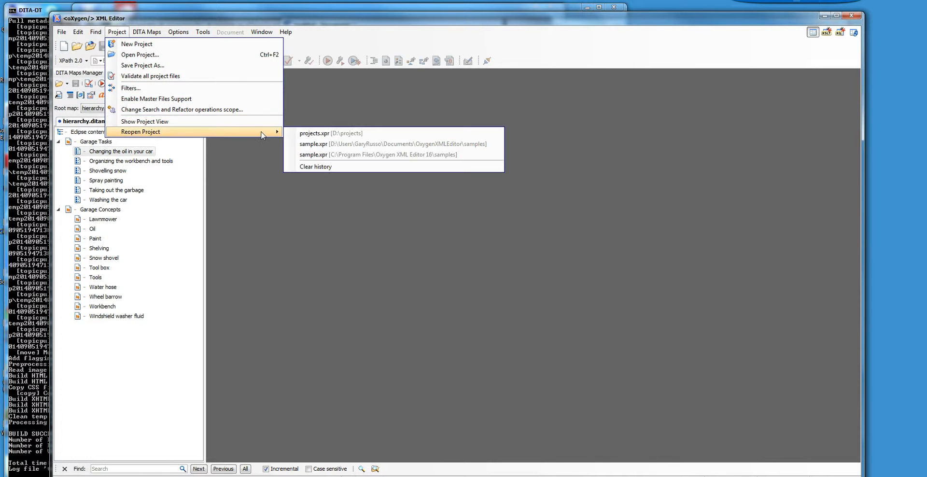
{"action": "left_click", "coordinate": [330, 133]}
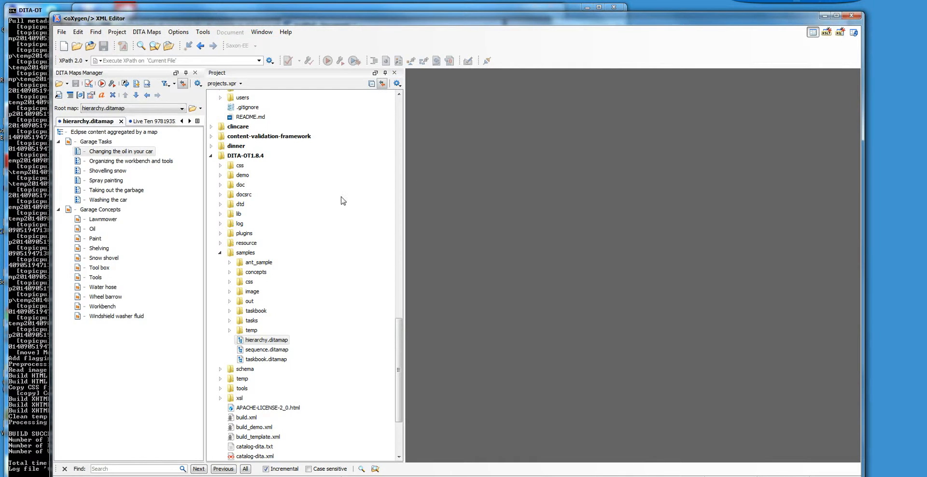
Scroll the Project tree to the CDWF code/rsi doctypes and xslt folders
{"action": "scroll", "scroll_direction": "down", "scroll_amount": 3}
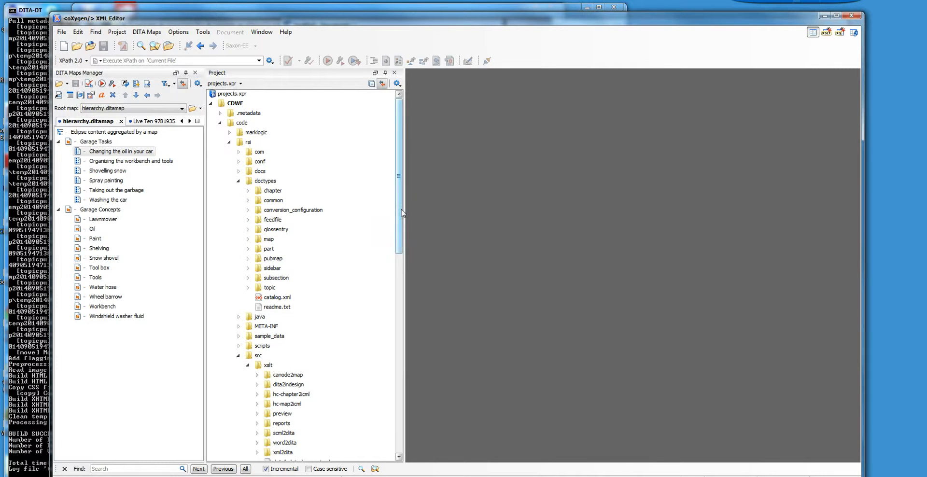
{"action": "scroll", "scroll_direction": "down", "scroll_amount": 3}
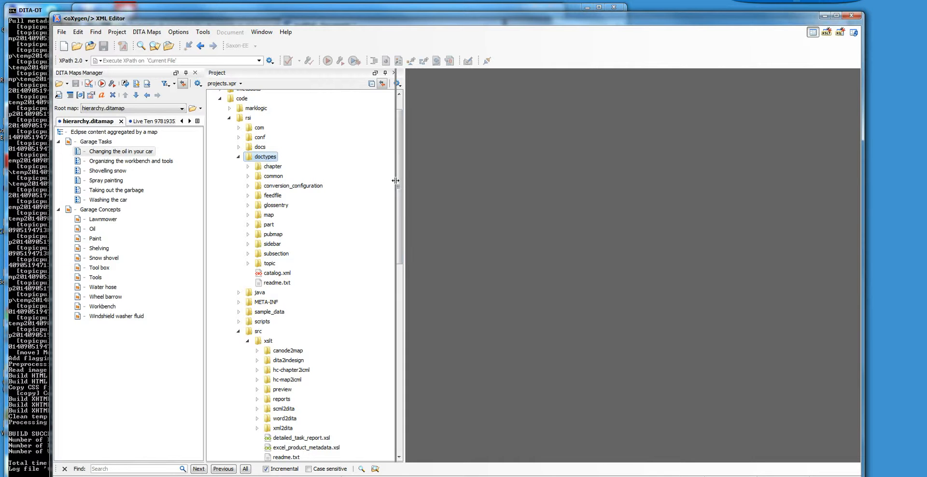
{"action": "scroll", "scroll_direction": "down", "scroll_amount": 3}
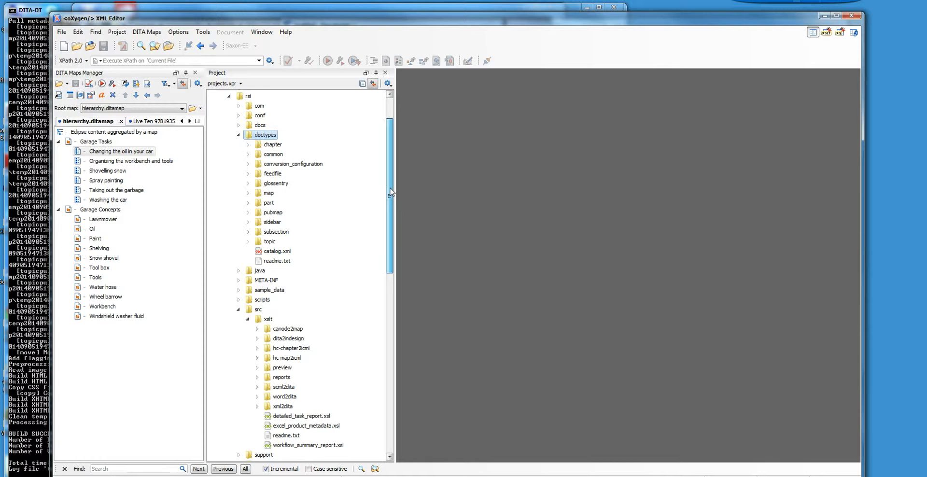
{"action": "scroll", "scroll_direction": "down", "scroll_amount": 3}
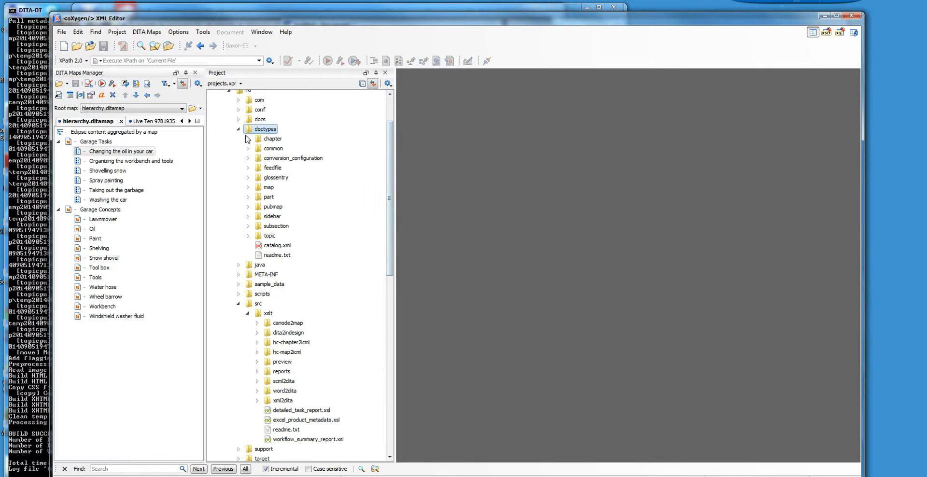
{"action": "left_click", "coordinate": [263, 128]}
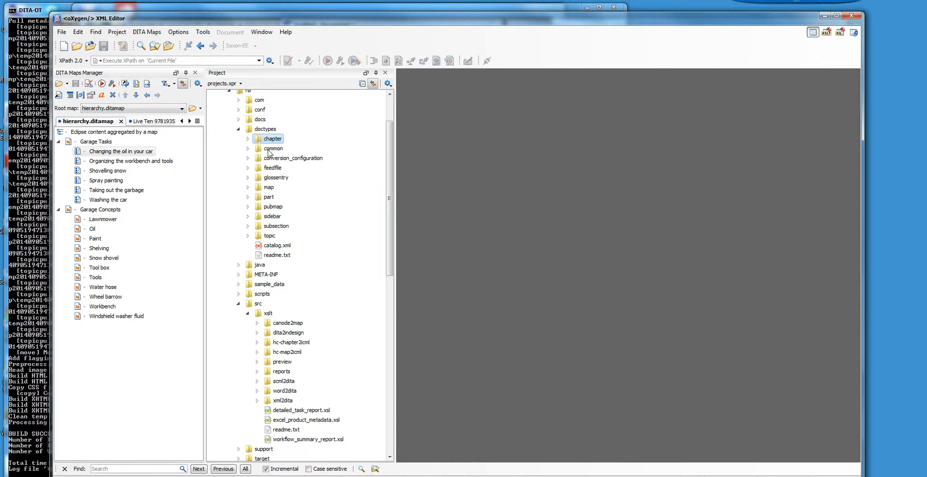
{"action": "left_click", "coordinate": [275, 177]}
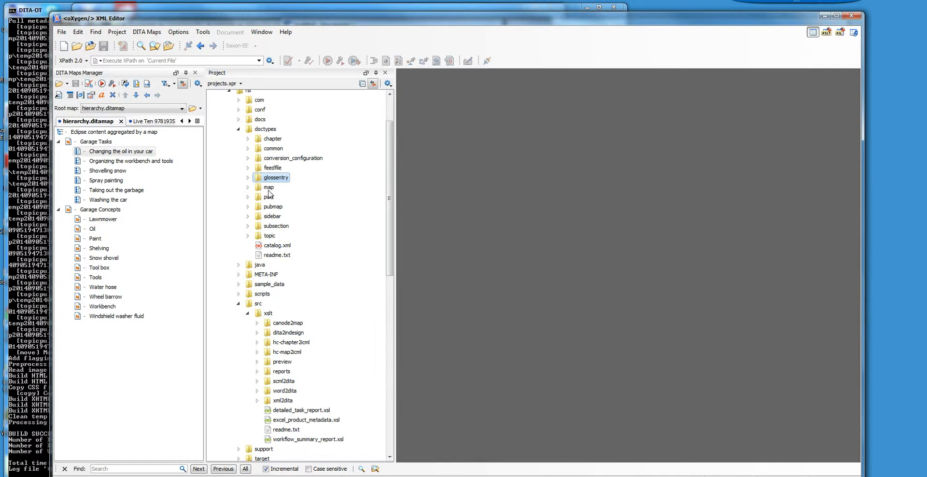
{"action": "left_click", "coordinate": [248, 197]}
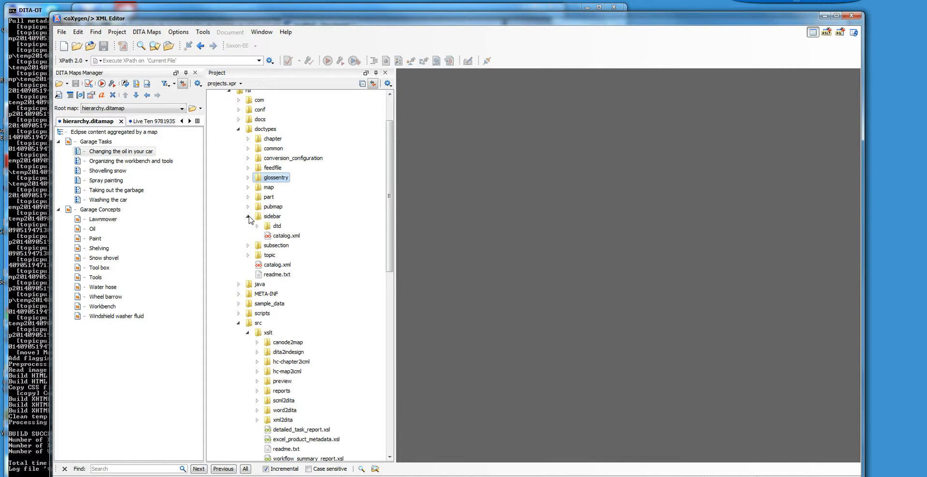
{"action": "left_click", "coordinate": [248, 216]}
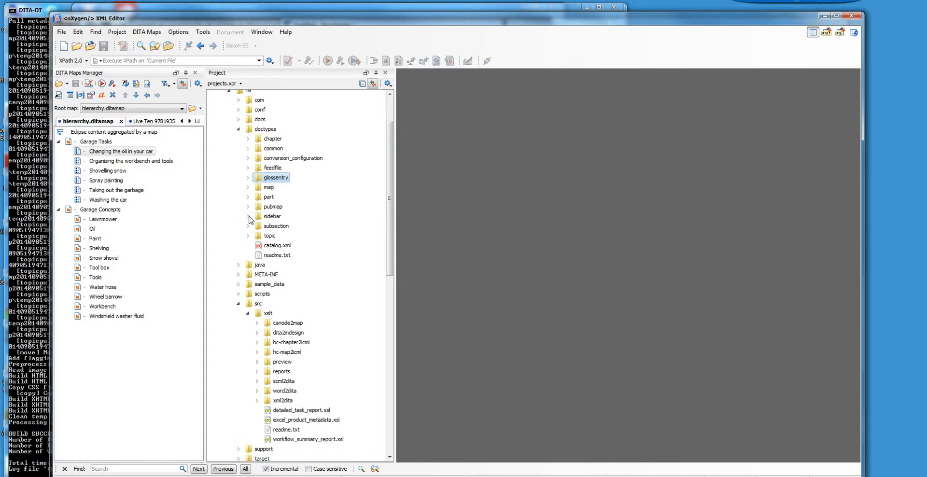
{"action": "mouse_move", "coordinate": [248, 235]}
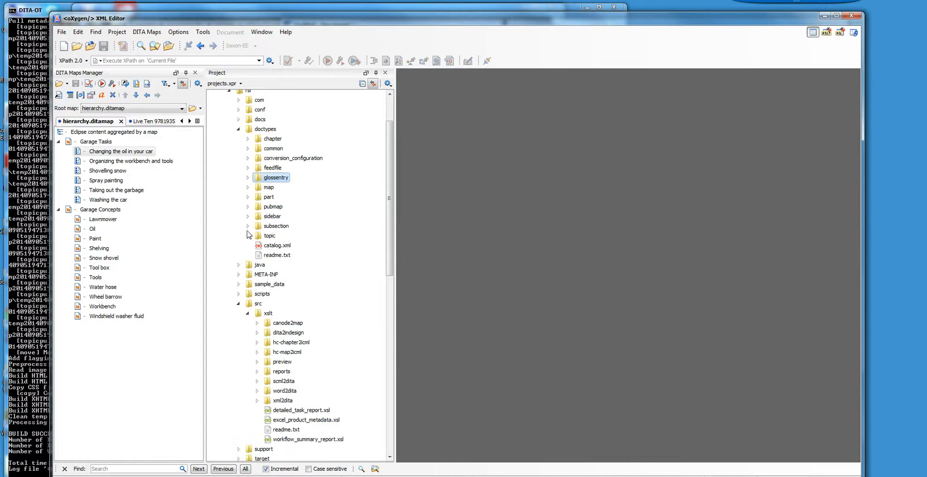
{"action": "mouse_move", "coordinate": [281, 235]}
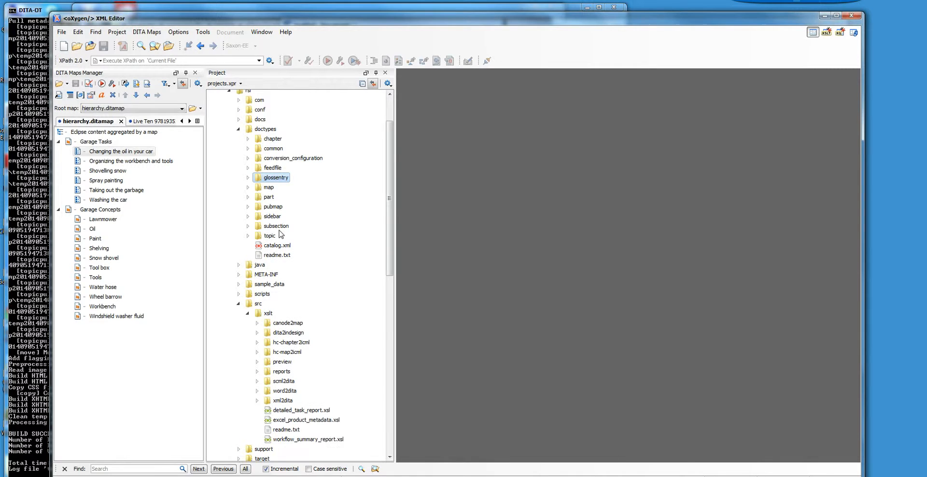
{"action": "scroll", "scroll_direction": "down", "scroll_amount": 3}
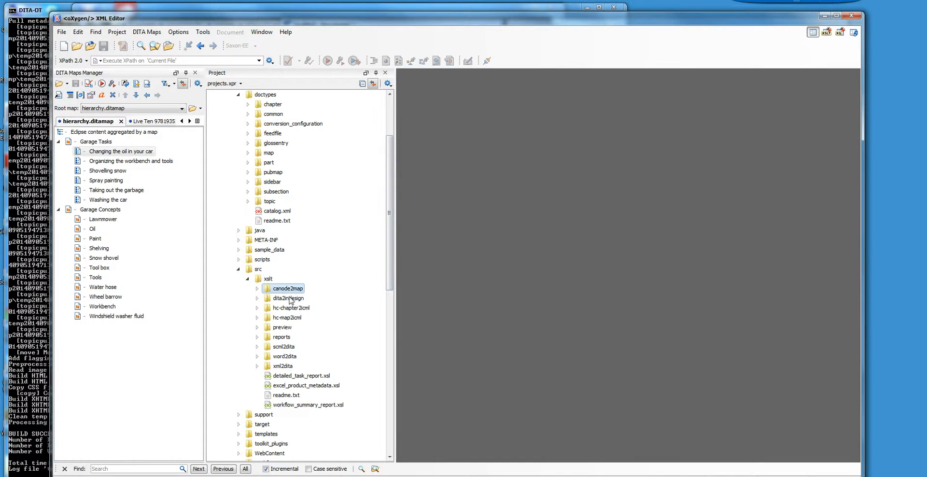
{"action": "mouse_move", "coordinate": [307, 367]}
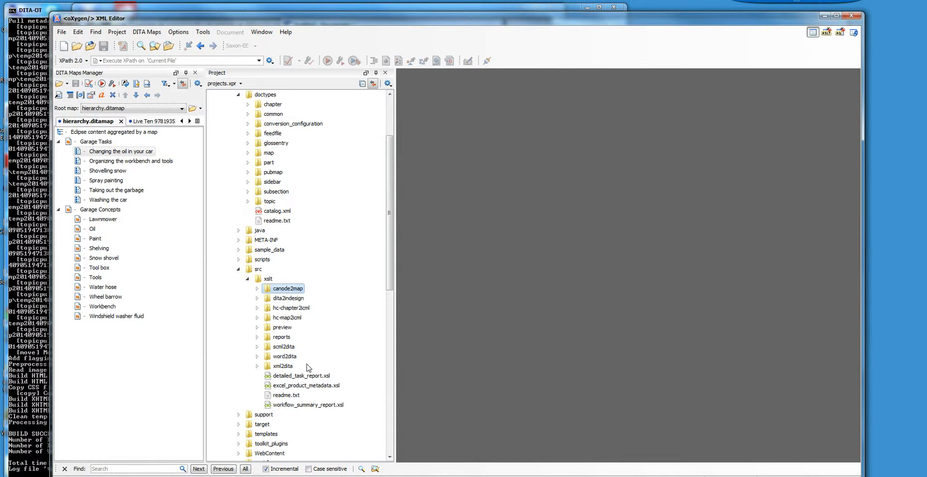
Expand the xslt/word2dita folder and open the docx2dita.xsl stylesheet
{"action": "left_click", "coordinate": [283, 365]}
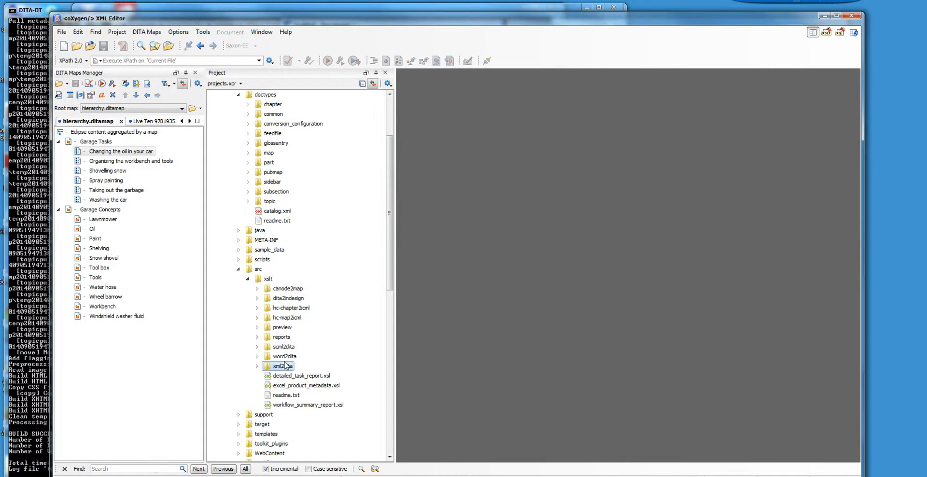
{"action": "left_click", "coordinate": [257, 356]}
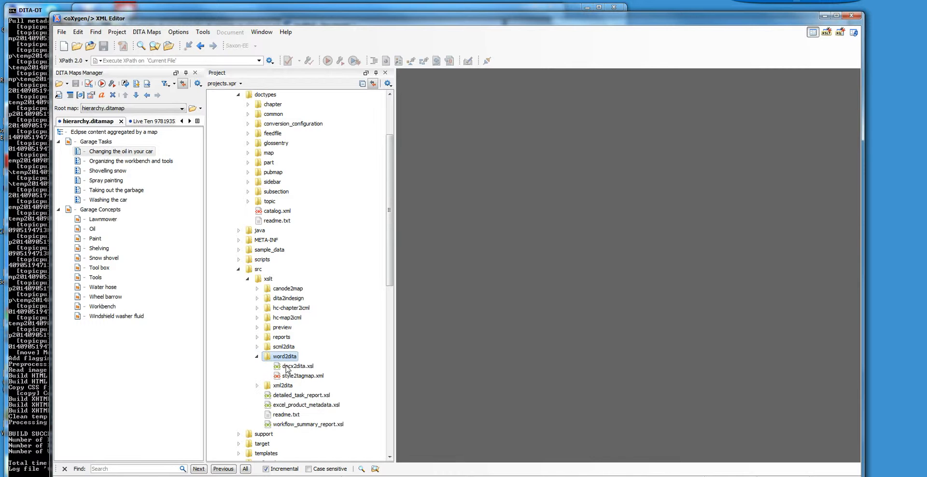
{"action": "double_click", "coordinate": [296, 366]}
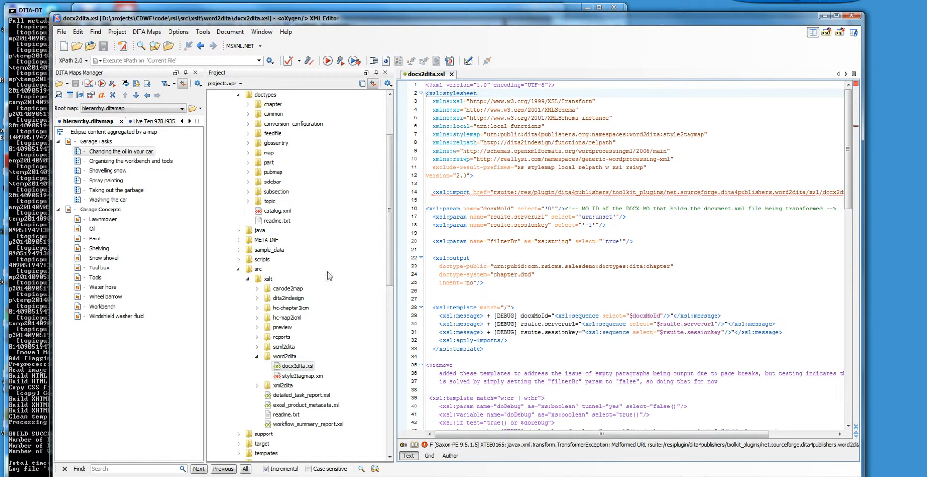
Open the style2tagmap.xml mapping file for a look, then close it
{"action": "left_click", "coordinate": [304, 375]}
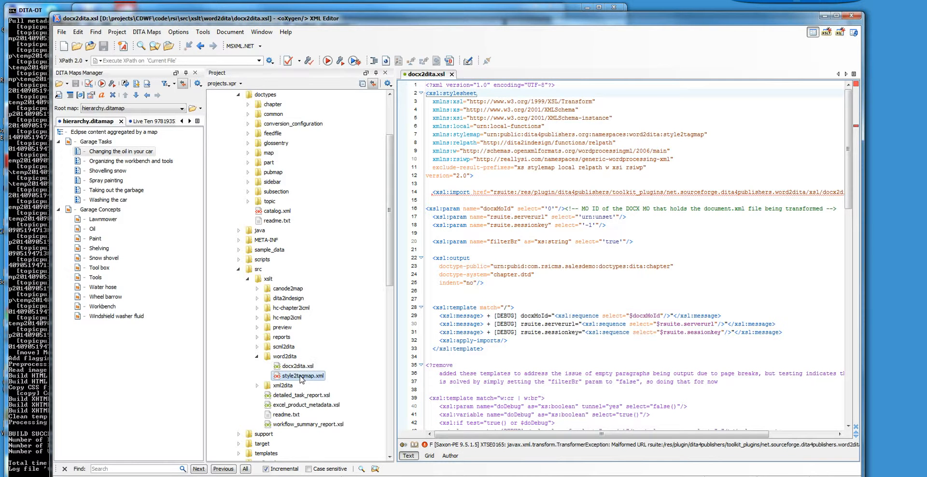
{"action": "double_click", "coordinate": [301, 376]}
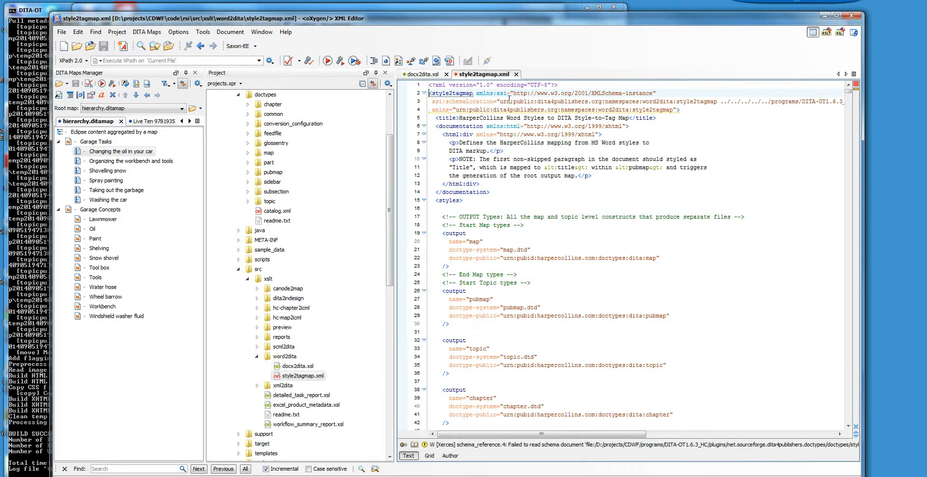
{"action": "left_click", "coordinate": [422, 74]}
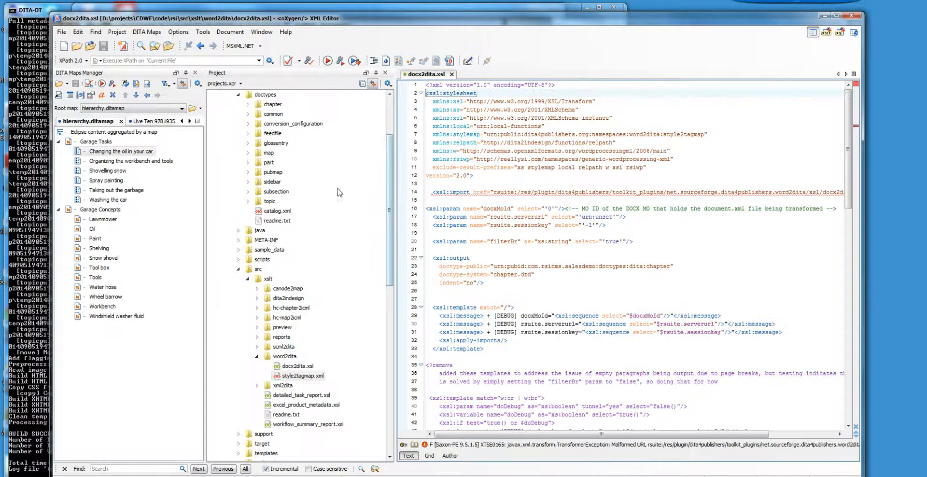